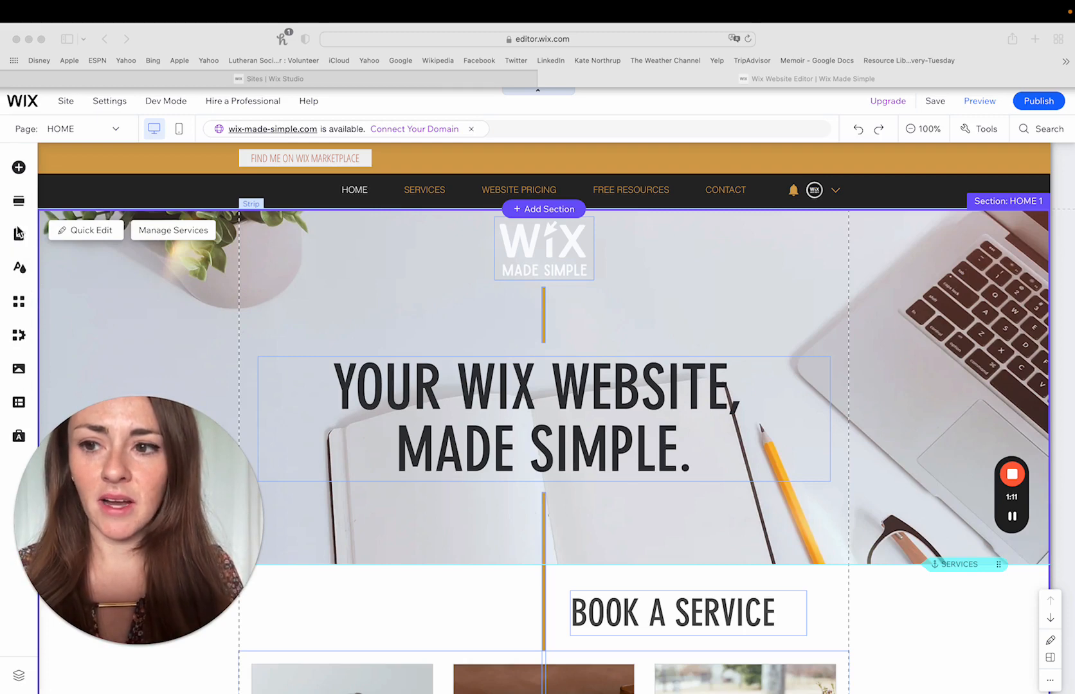
Show the Site Pages and Menu panel listing every page in the site menu
{"action": "left_click", "coordinate": [18, 234]}
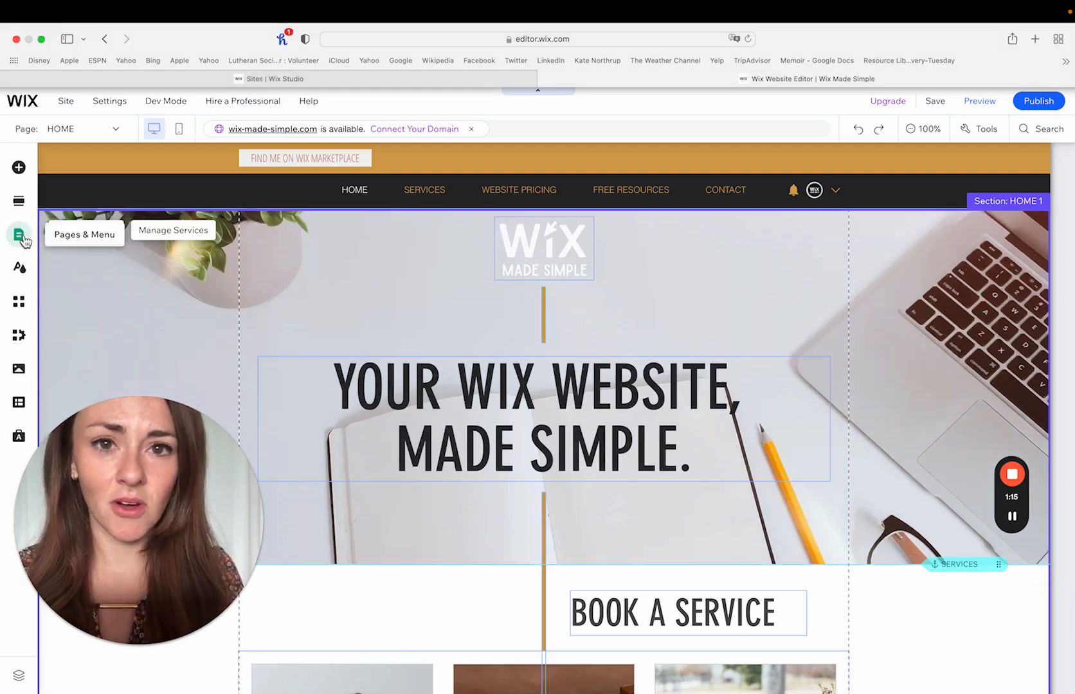
{"action": "left_click", "coordinate": [85, 234]}
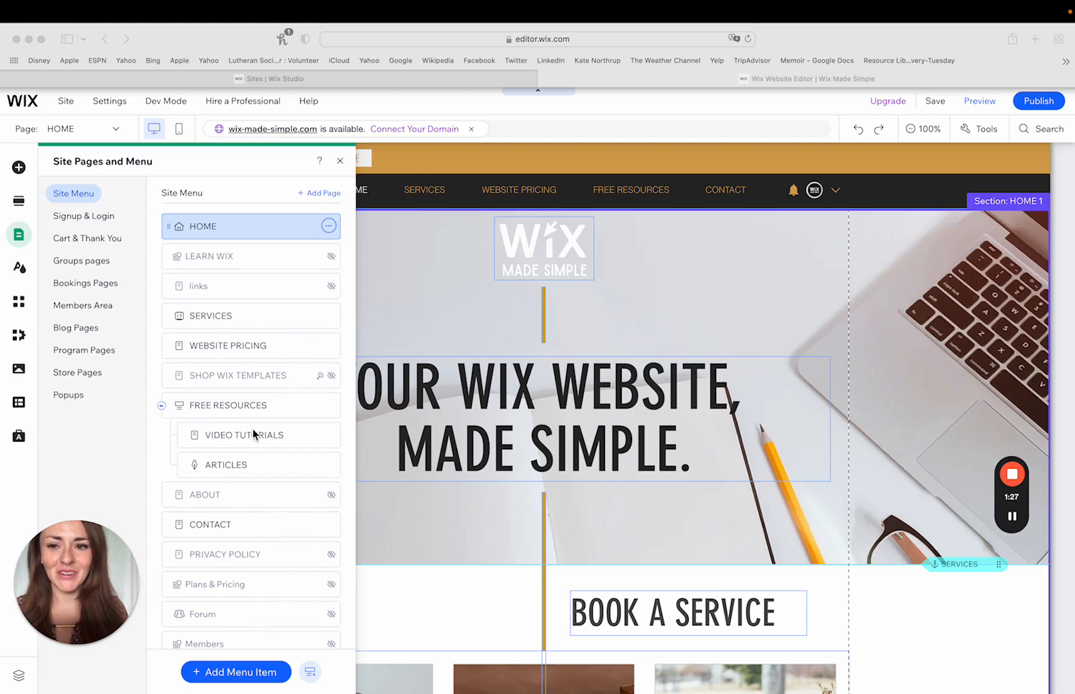
{"action": "mouse_move", "coordinate": [266, 386]}
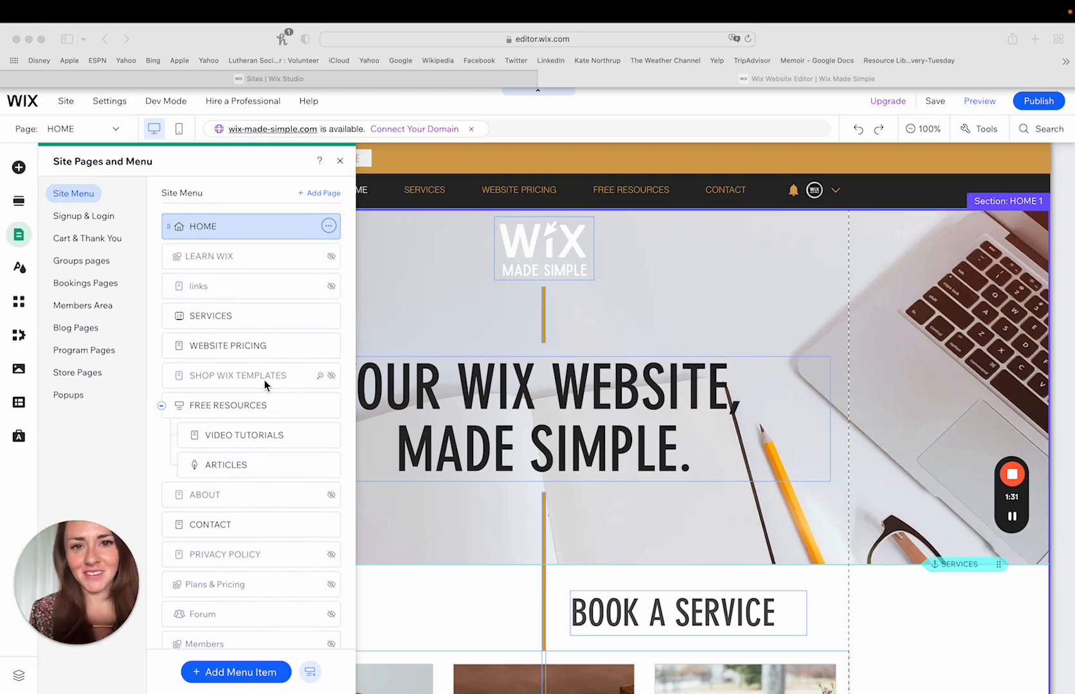
{"action": "mouse_move", "coordinate": [240, 289]}
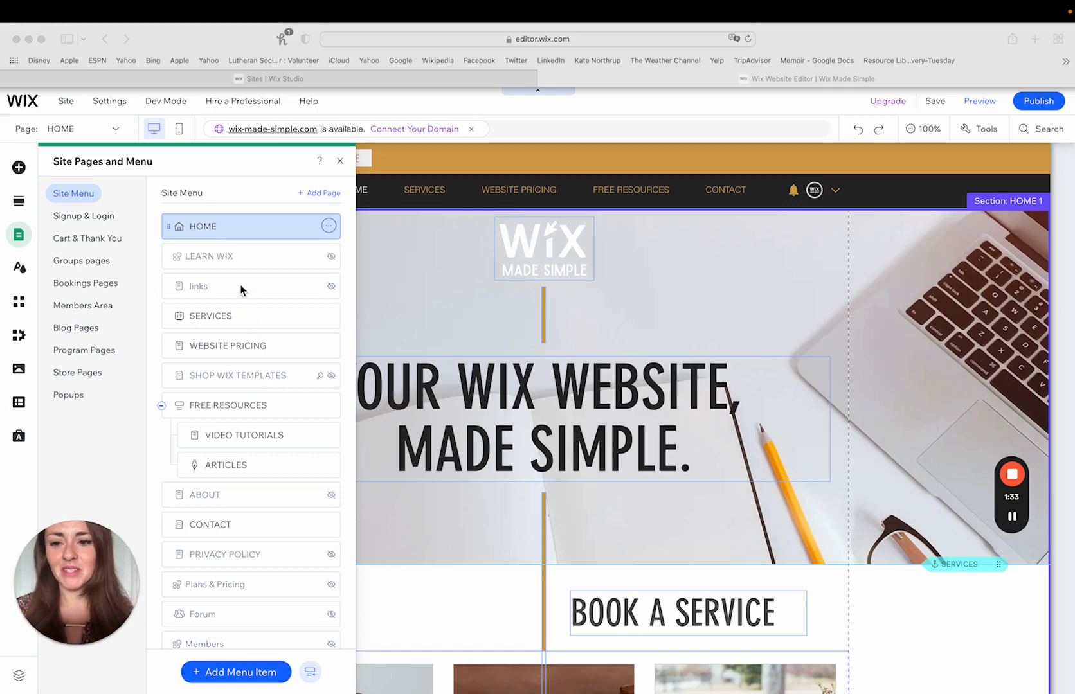
{"action": "mouse_move", "coordinate": [246, 258]}
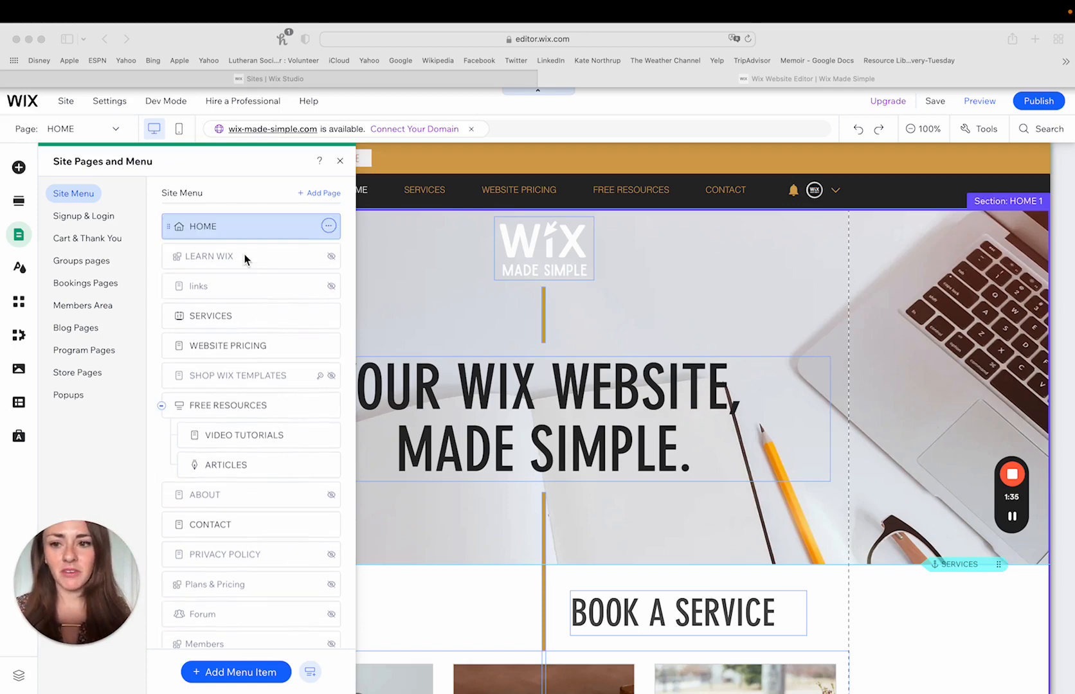
{"action": "mouse_move", "coordinate": [254, 458]}
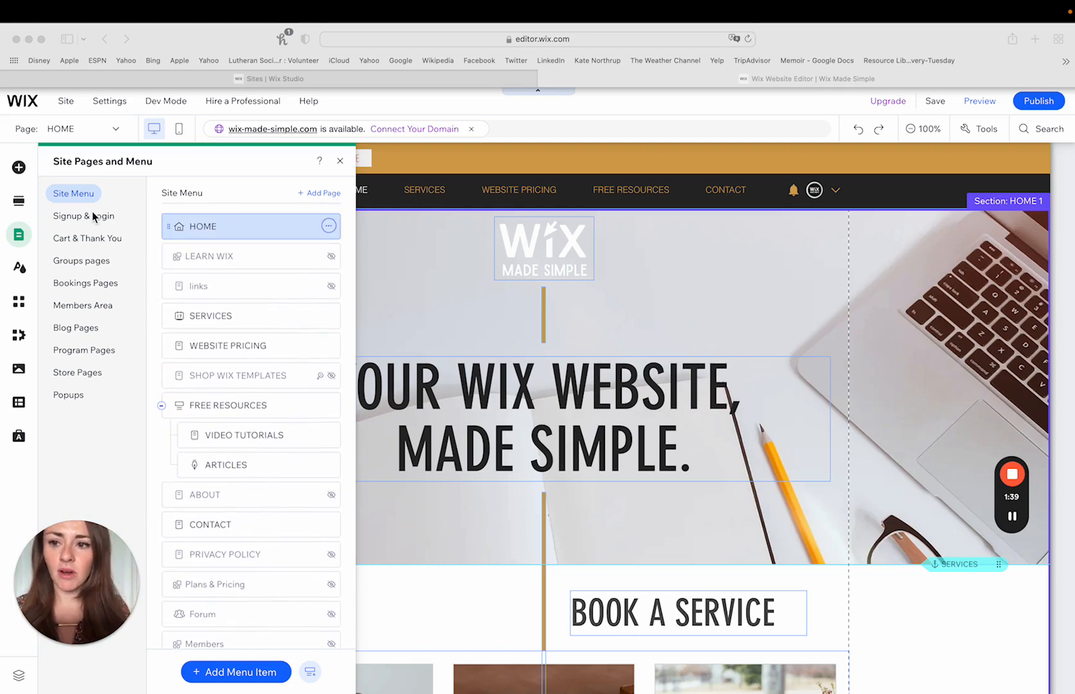
{"action": "mouse_move", "coordinate": [95, 404]}
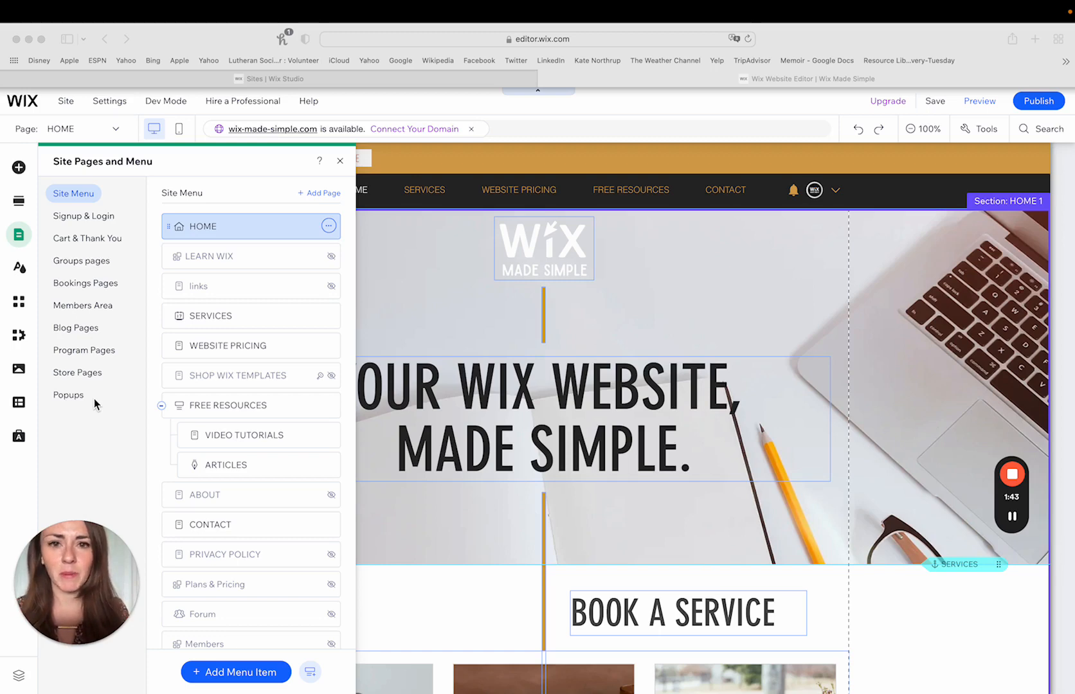
{"action": "mouse_move", "coordinate": [250, 252]}
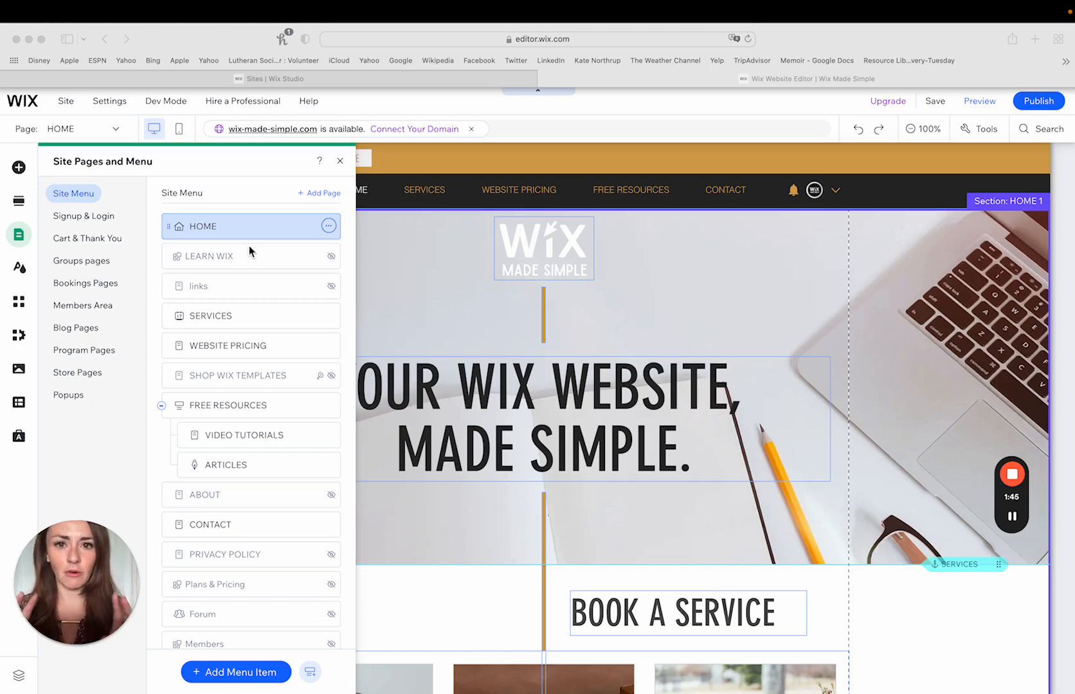
{"action": "mouse_move", "coordinate": [87, 224]}
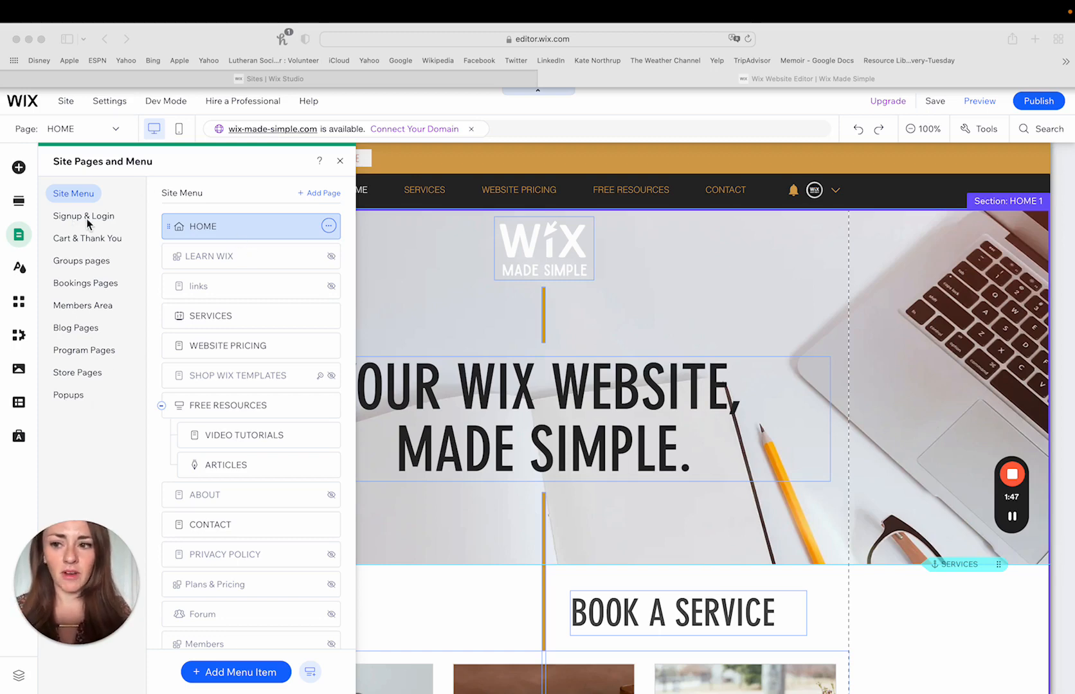
{"action": "left_click", "coordinate": [83, 216]}
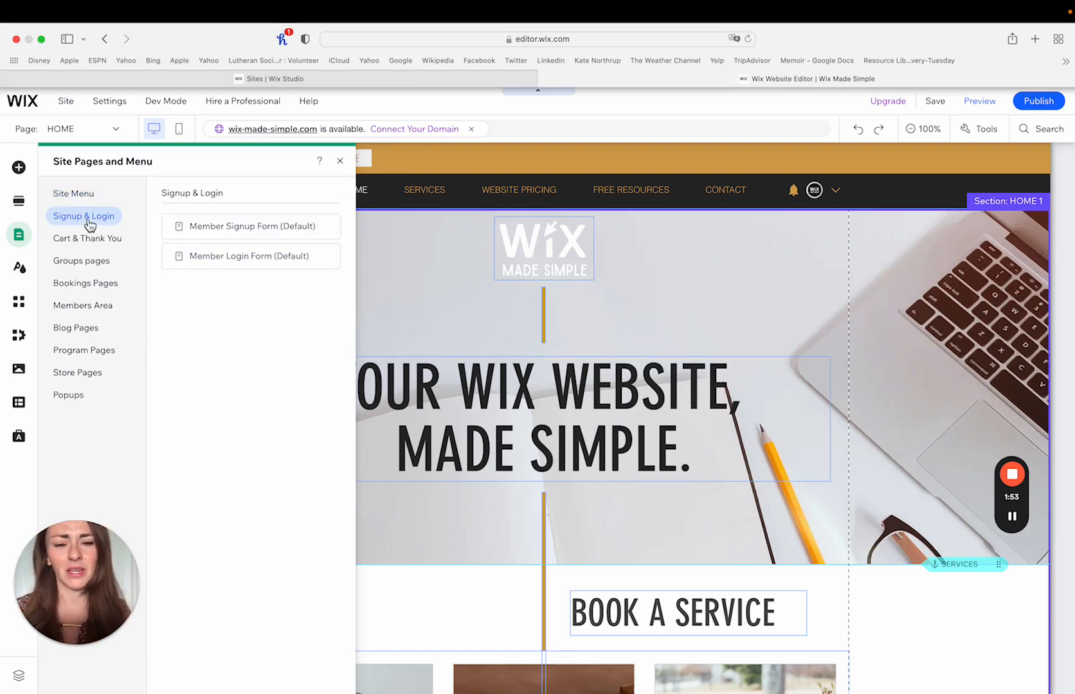
{"action": "left_click", "coordinate": [85, 282]}
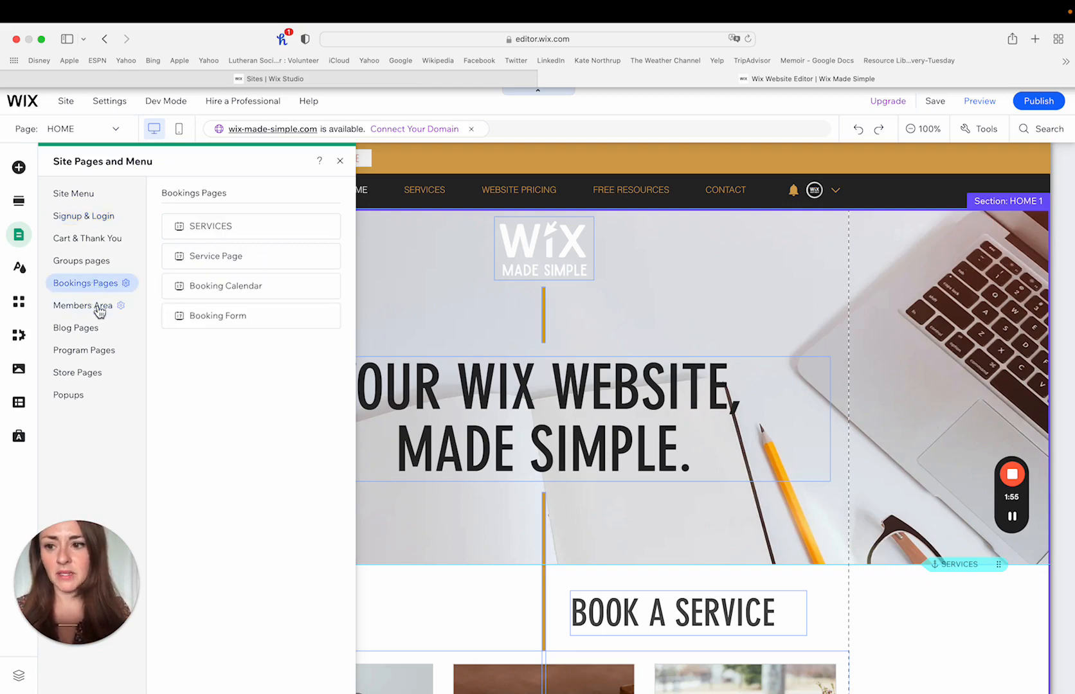
{"action": "left_click", "coordinate": [76, 328]}
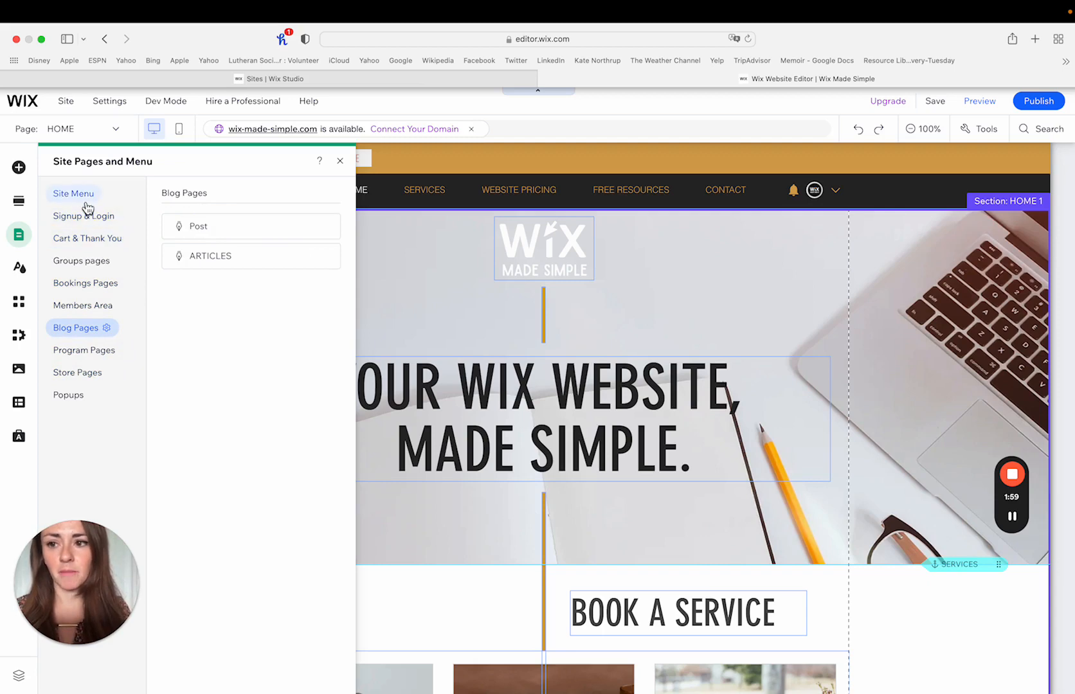
{"action": "left_click", "coordinate": [74, 193]}
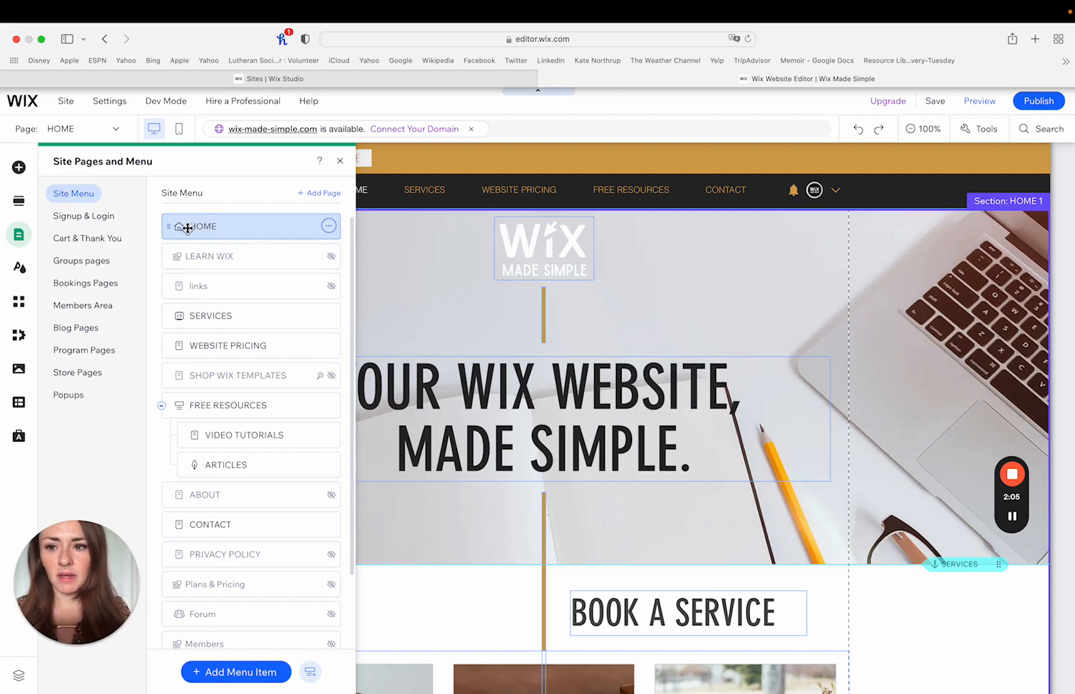
{"action": "mouse_move", "coordinate": [183, 279]}
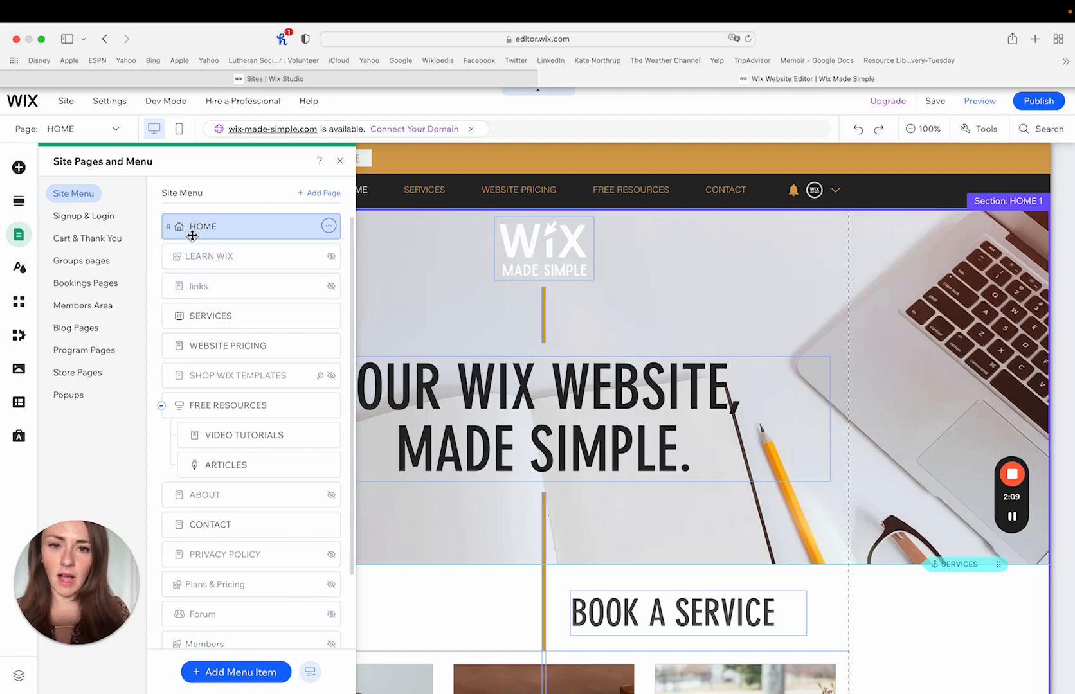
{"action": "mouse_move", "coordinate": [316, 225]}
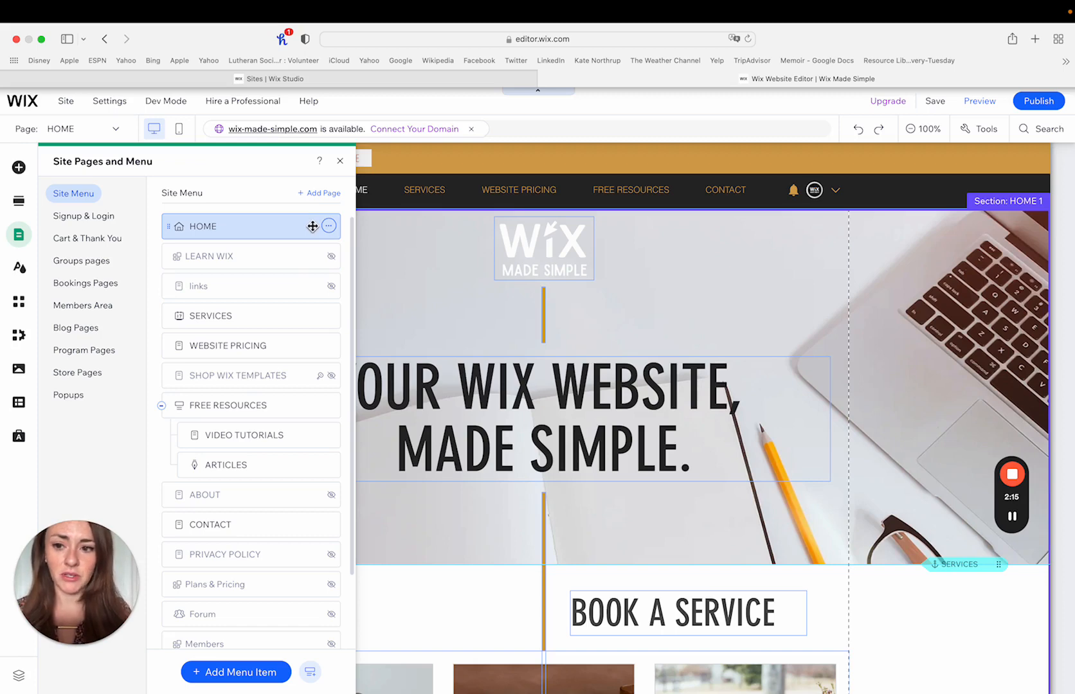
{"action": "mouse_move", "coordinate": [241, 297]}
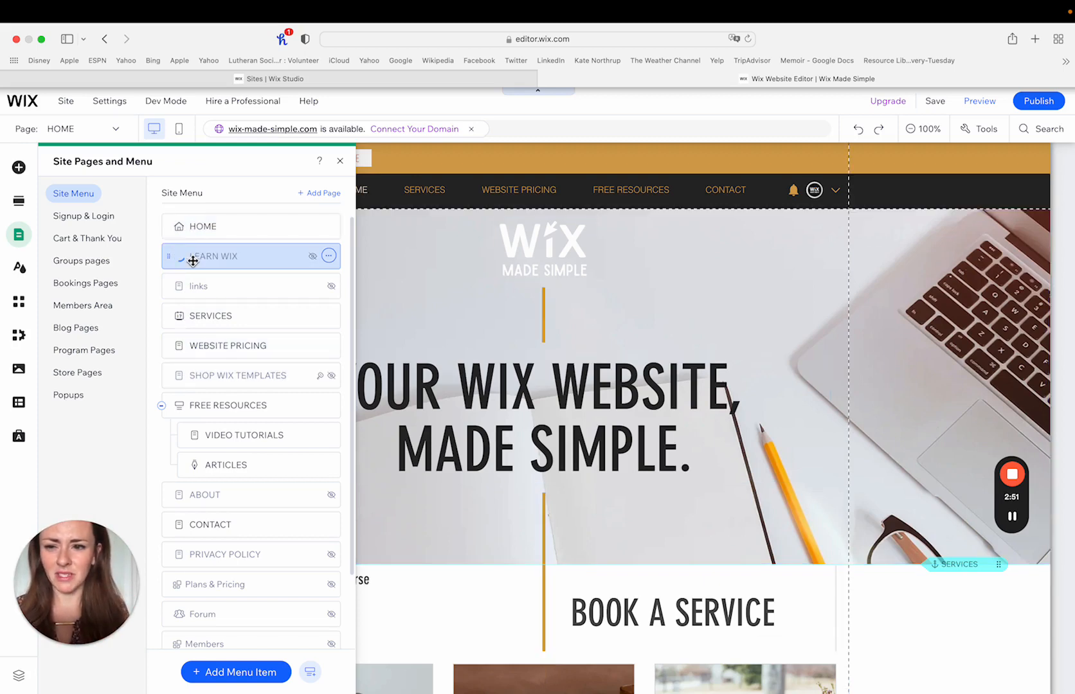
{"action": "left_click", "coordinate": [224, 256]}
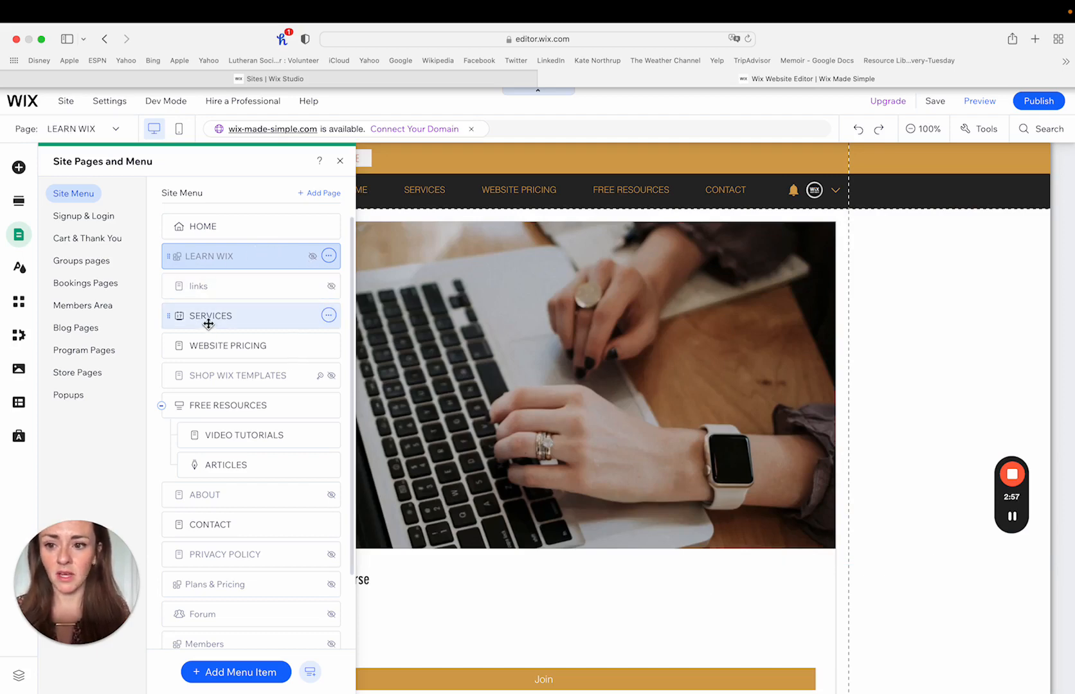
{"action": "left_click", "coordinate": [211, 316]}
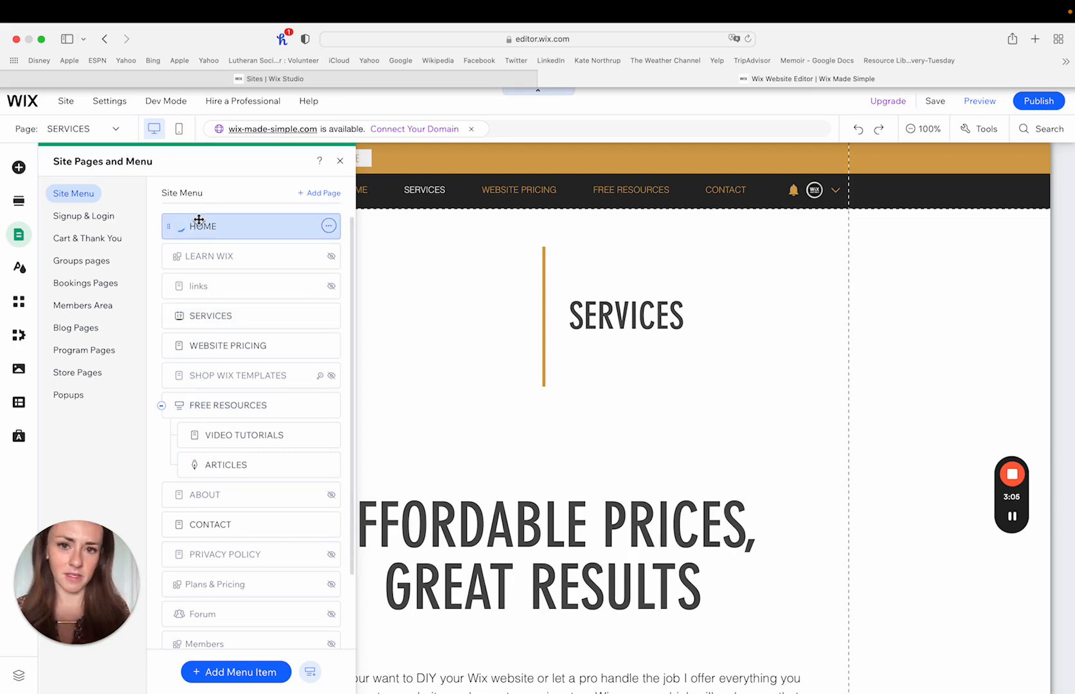
{"action": "left_click", "coordinate": [203, 227]}
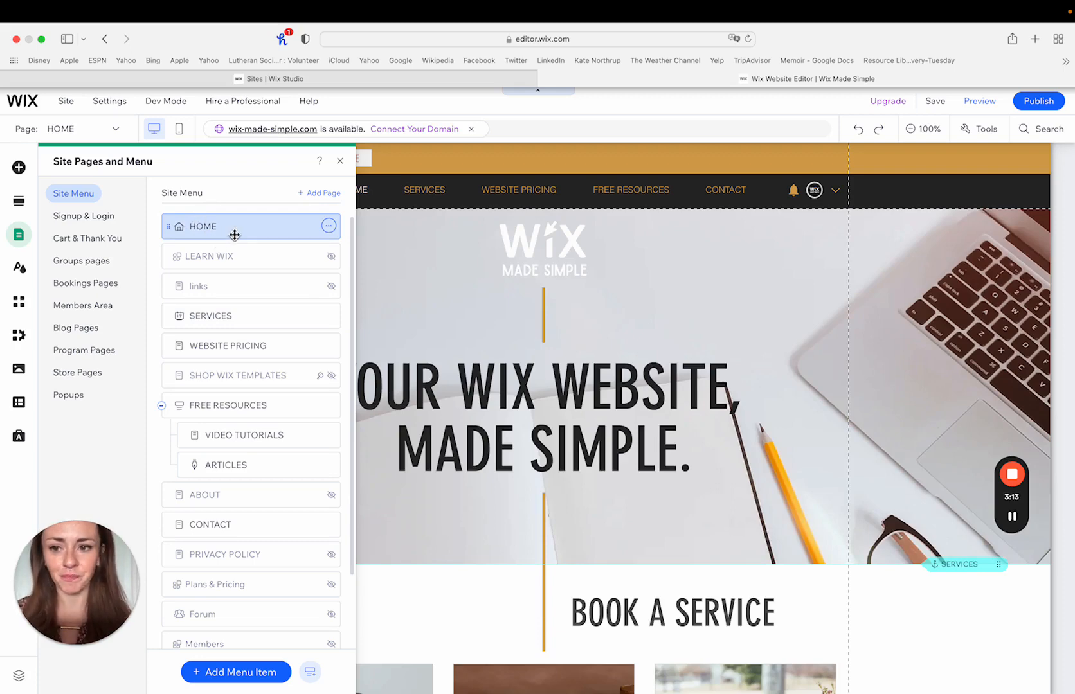
{"action": "mouse_move", "coordinate": [328, 226]}
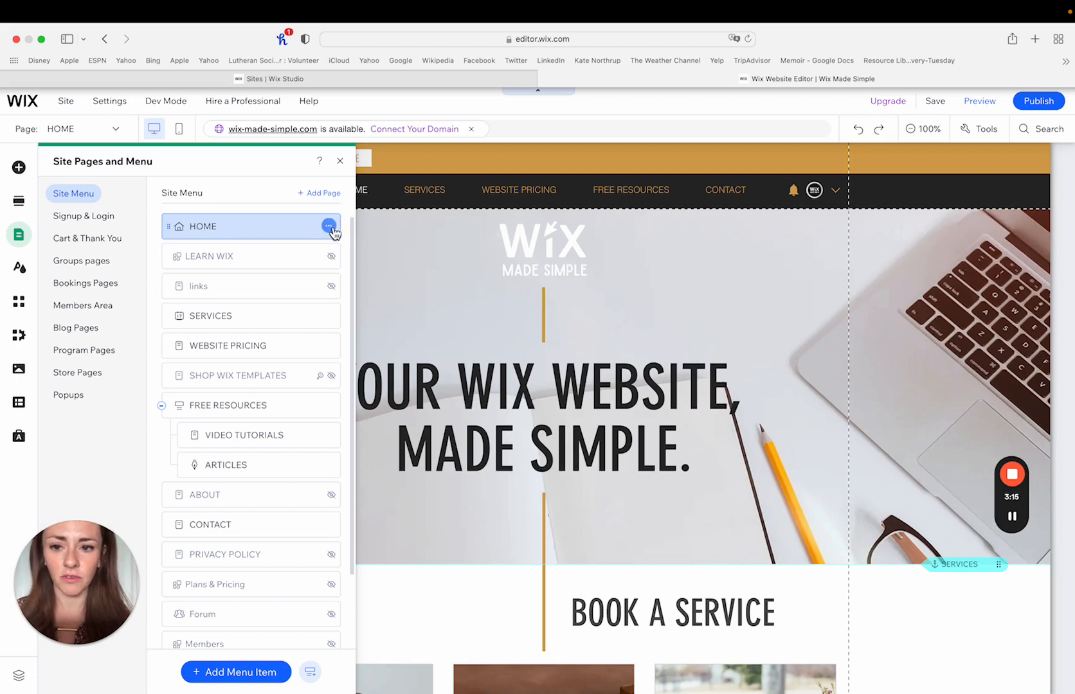
Hide the HOME page from the site menu, then show it in the menu again
{"action": "left_click", "coordinate": [329, 226]}
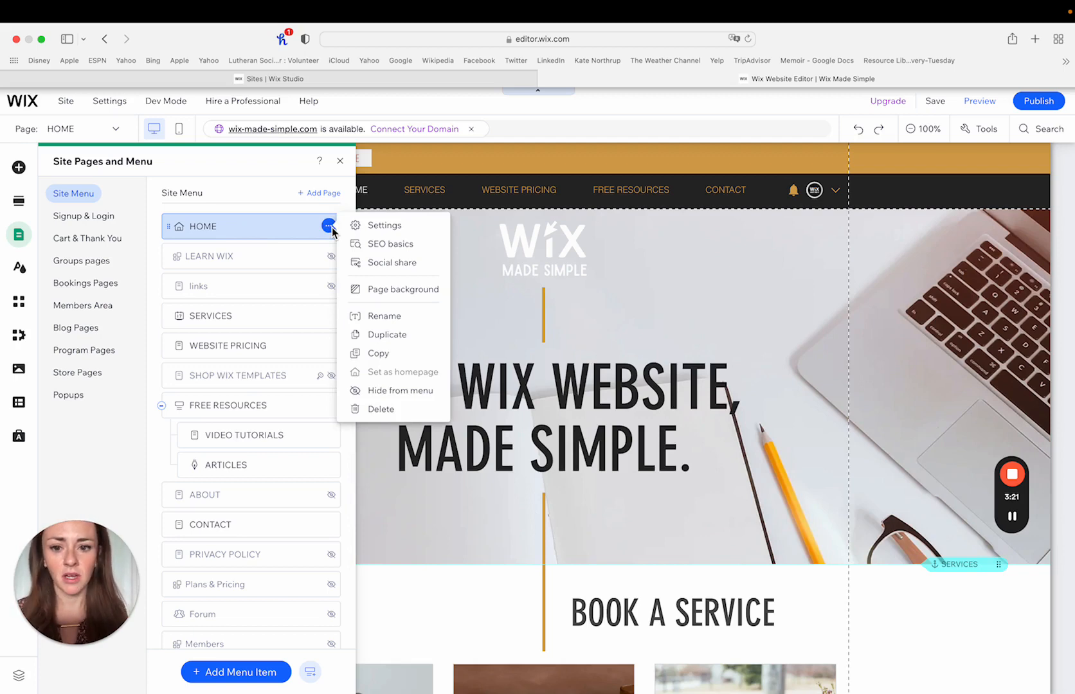
{"action": "mouse_move", "coordinate": [378, 353]}
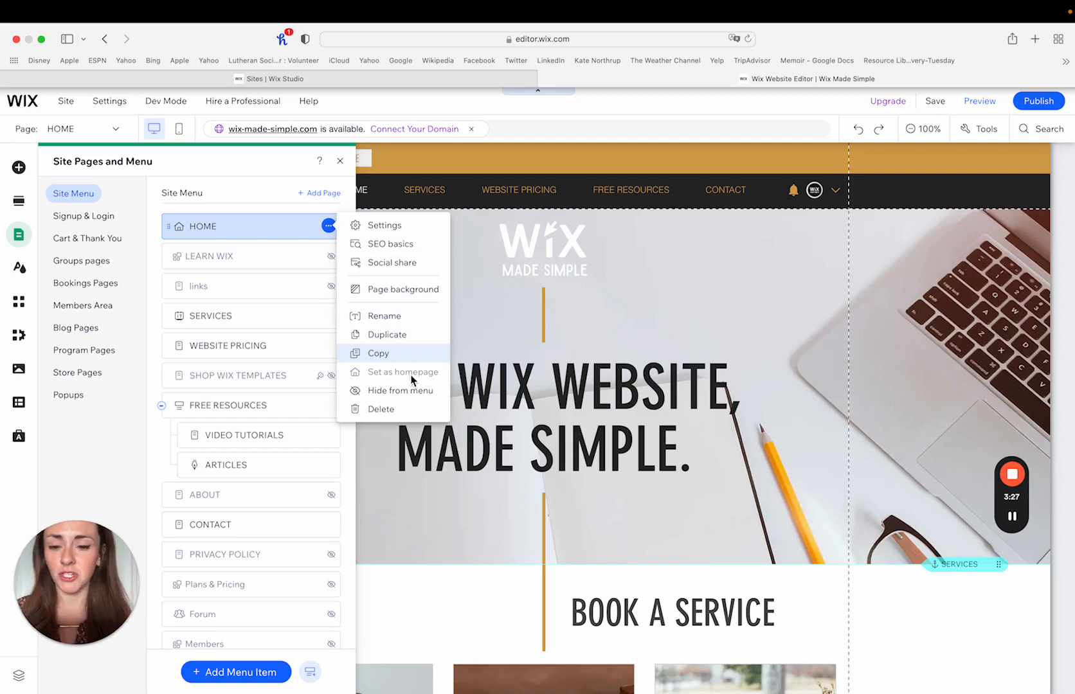
{"action": "mouse_move", "coordinate": [261, 263]}
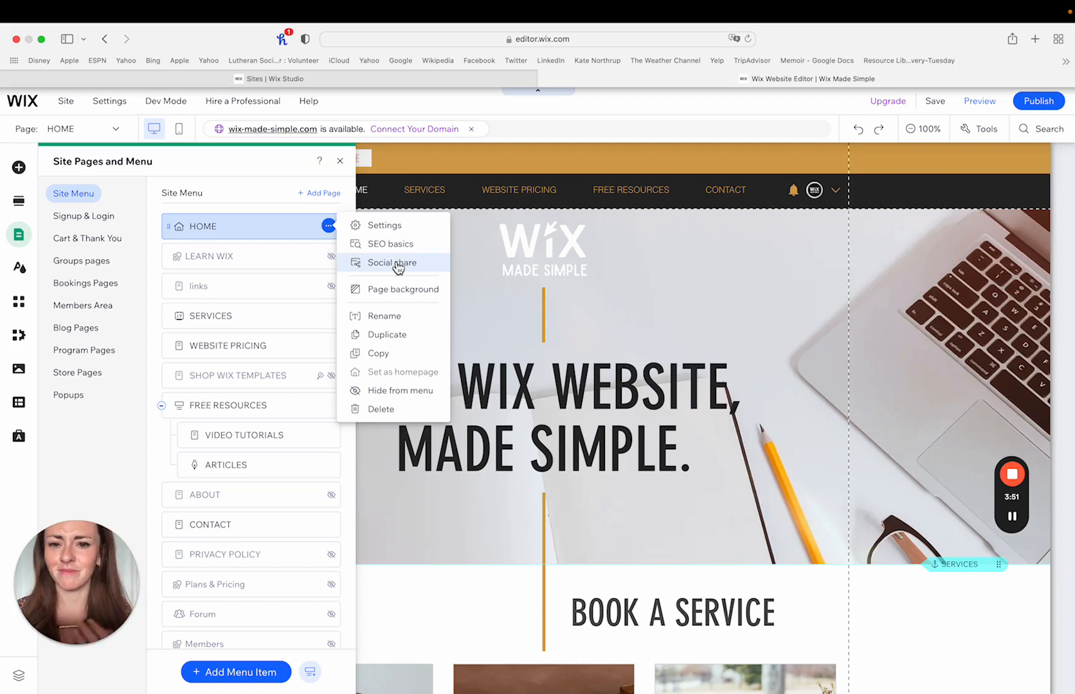
{"action": "mouse_move", "coordinate": [411, 269]}
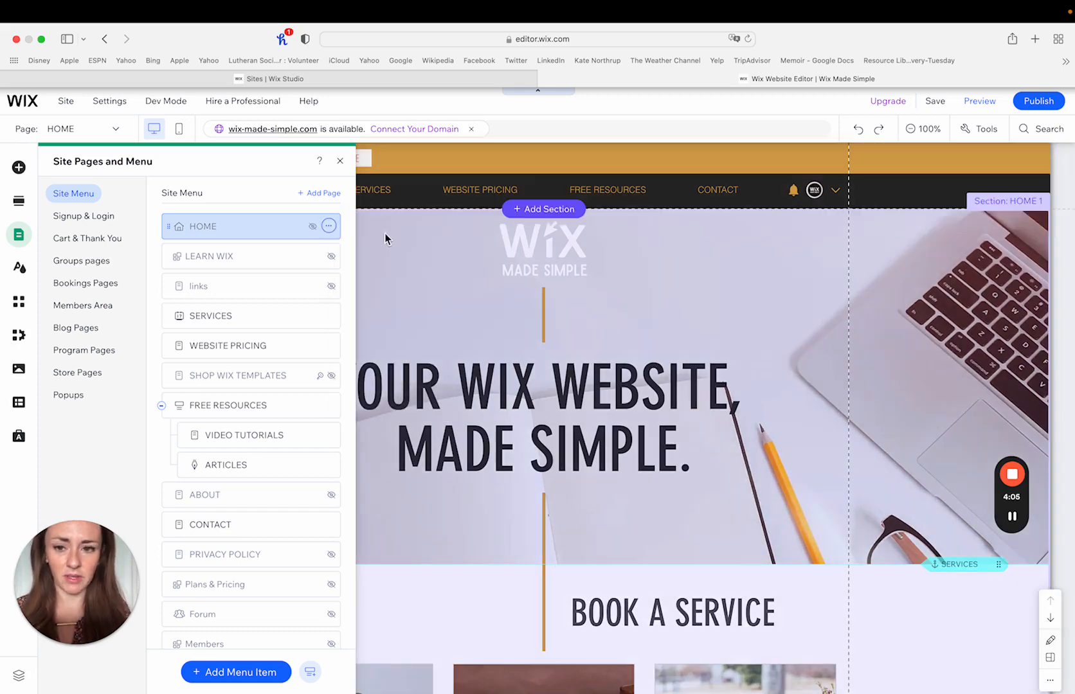
{"action": "left_click", "coordinate": [328, 225]}
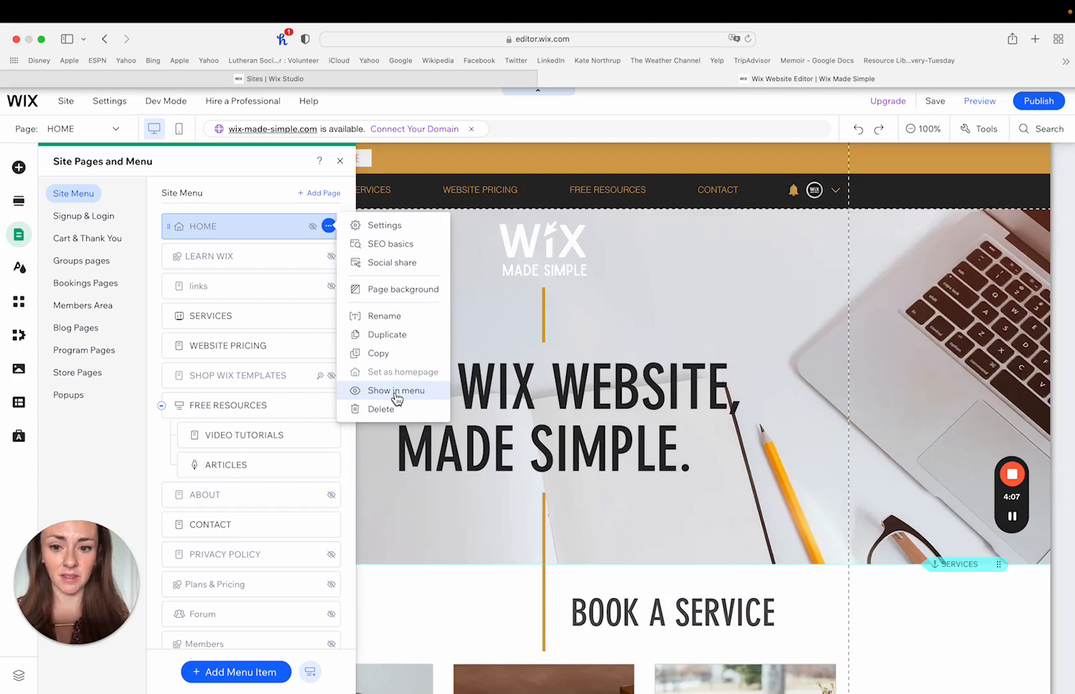
{"action": "left_click", "coordinate": [397, 390]}
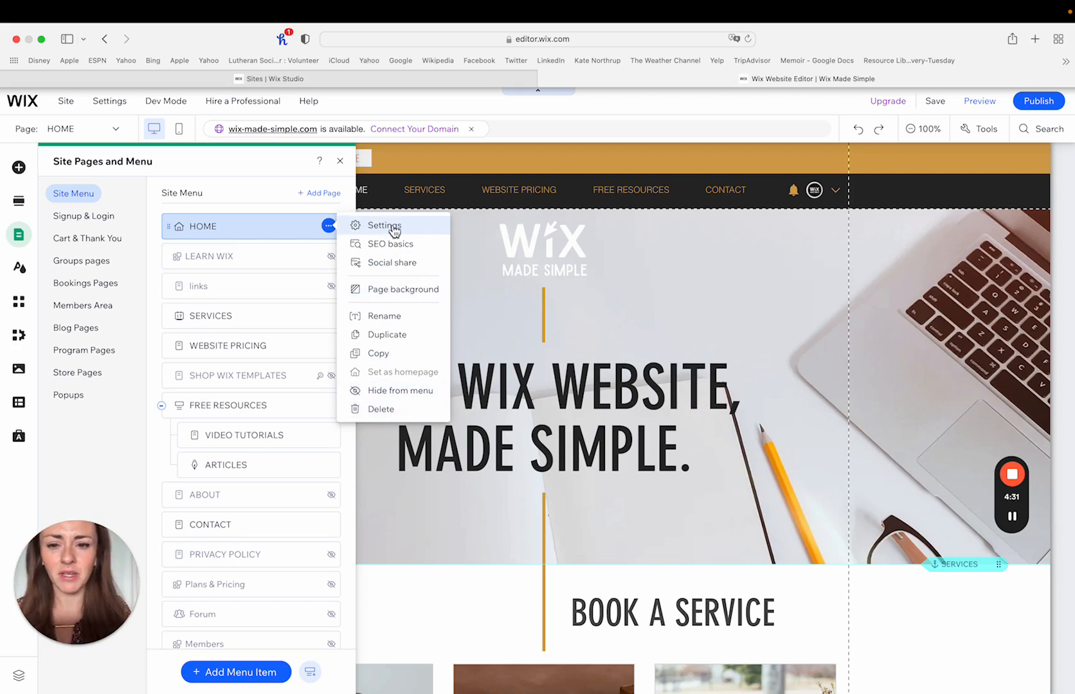
{"action": "left_click", "coordinate": [385, 225]}
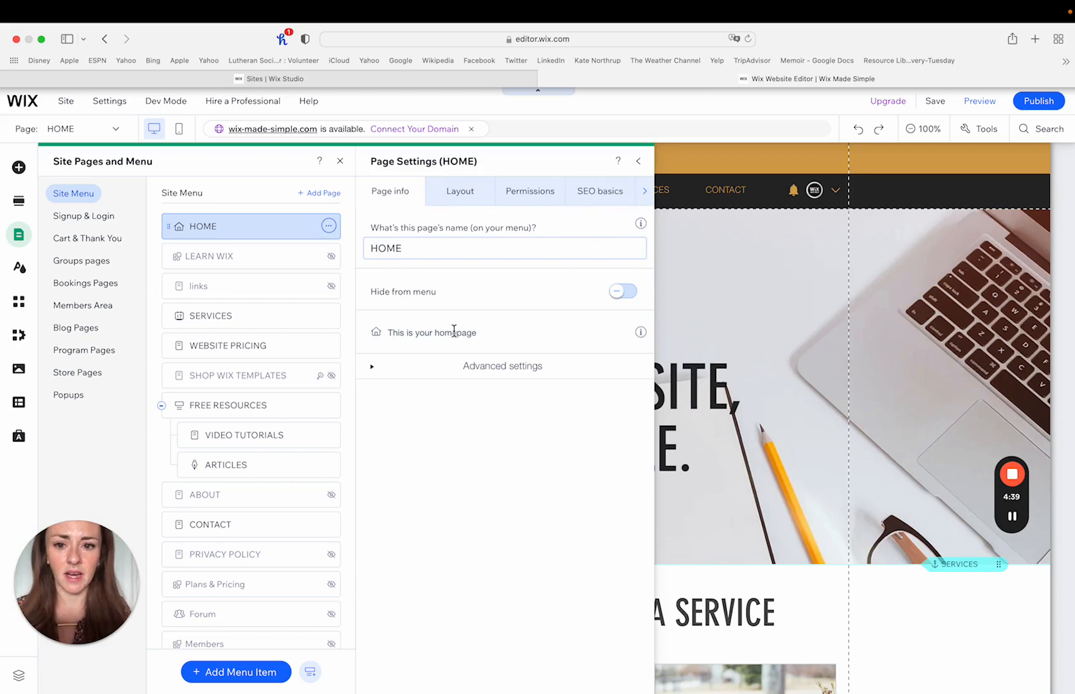
{"action": "left_click", "coordinate": [504, 249]}
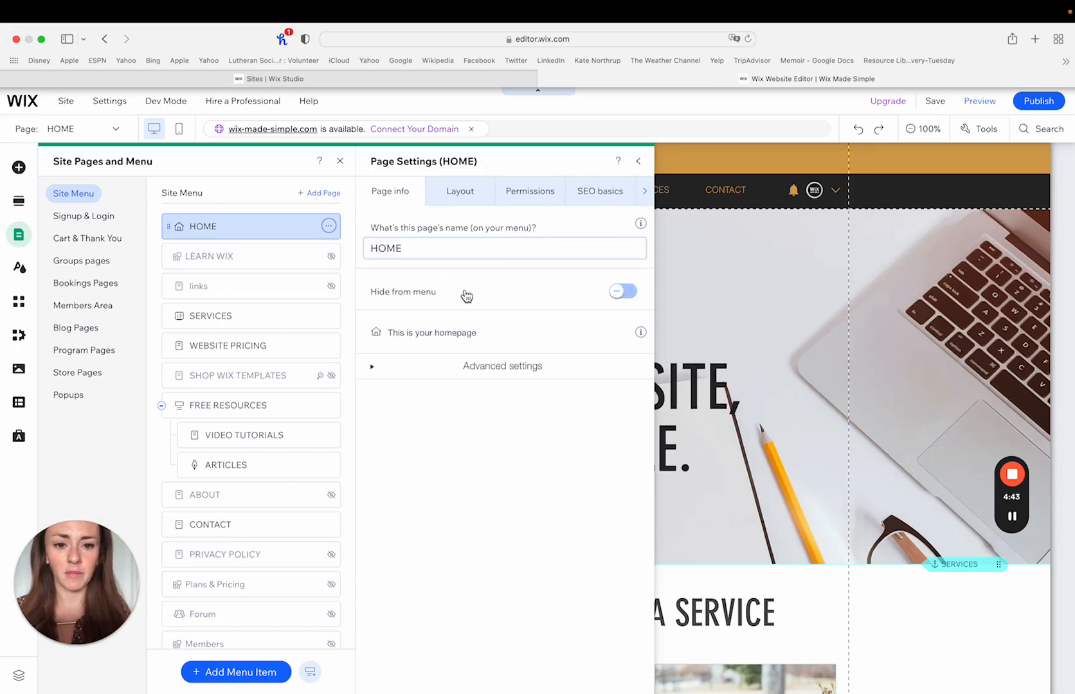
{"action": "left_click", "coordinate": [621, 290]}
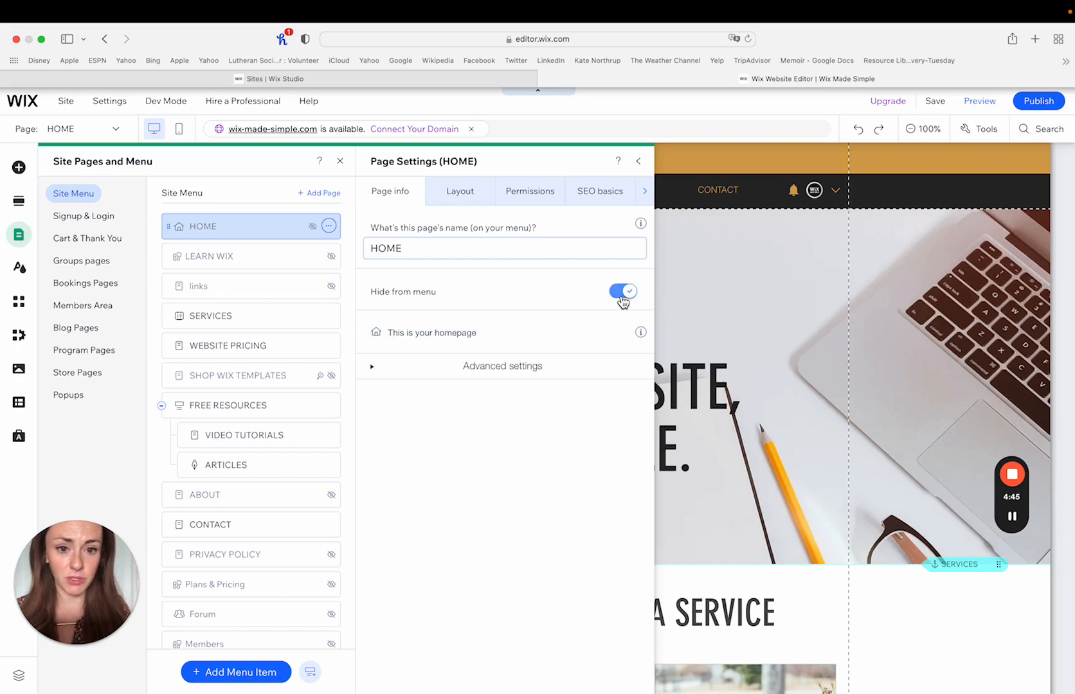
{"action": "left_click", "coordinate": [622, 291]}
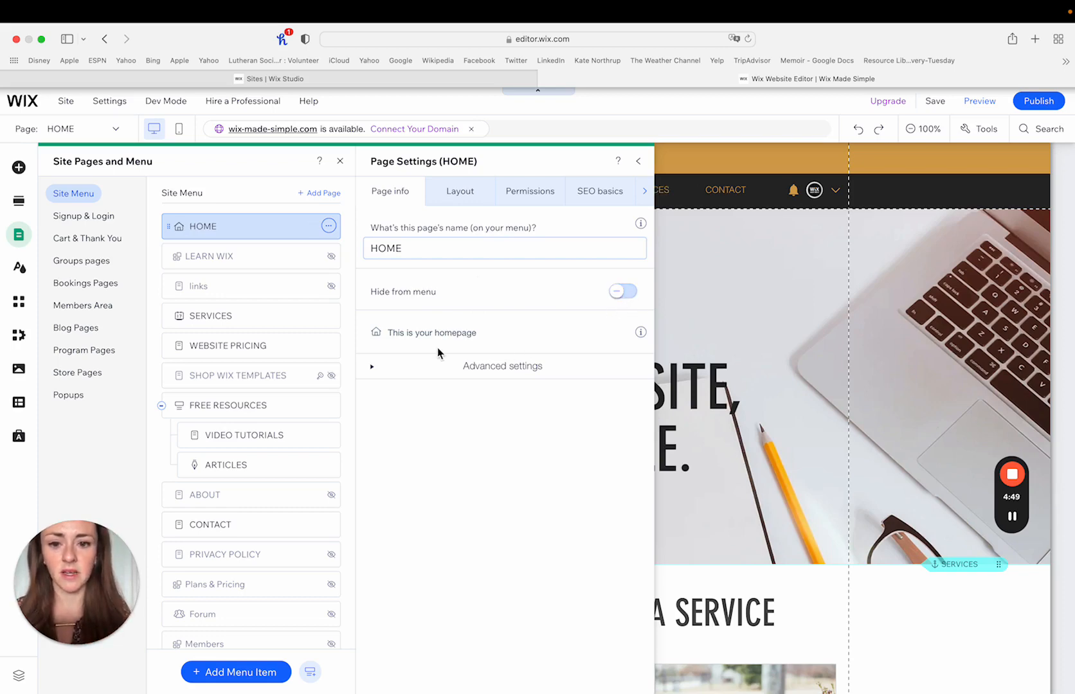
{"action": "mouse_move", "coordinate": [446, 363]}
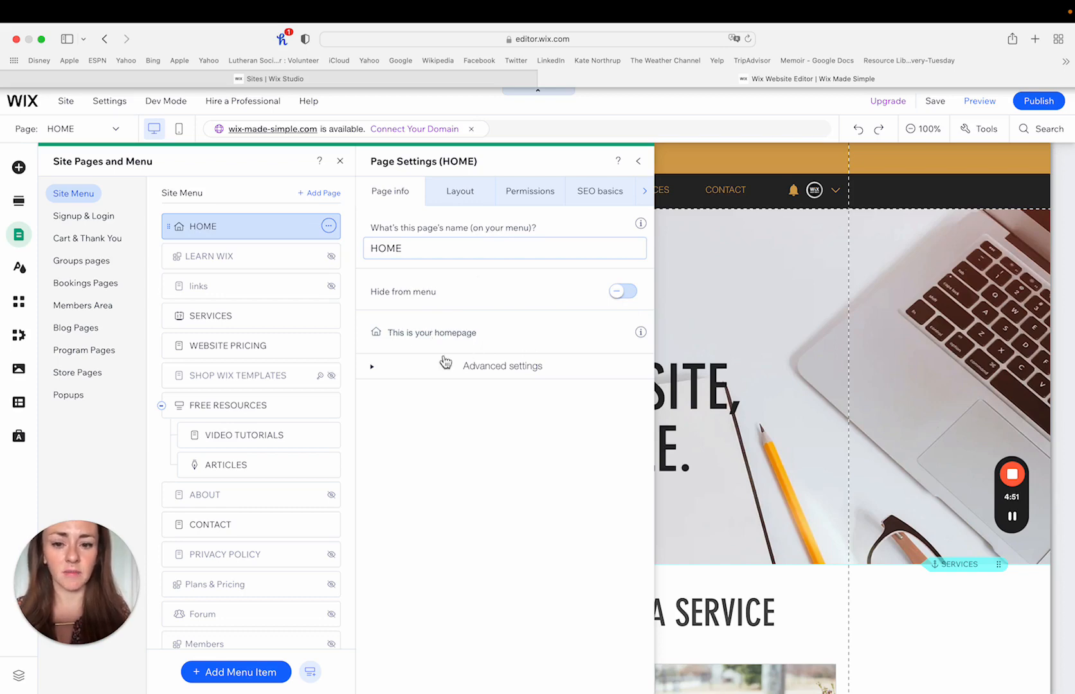
{"action": "left_click", "coordinate": [373, 365]}
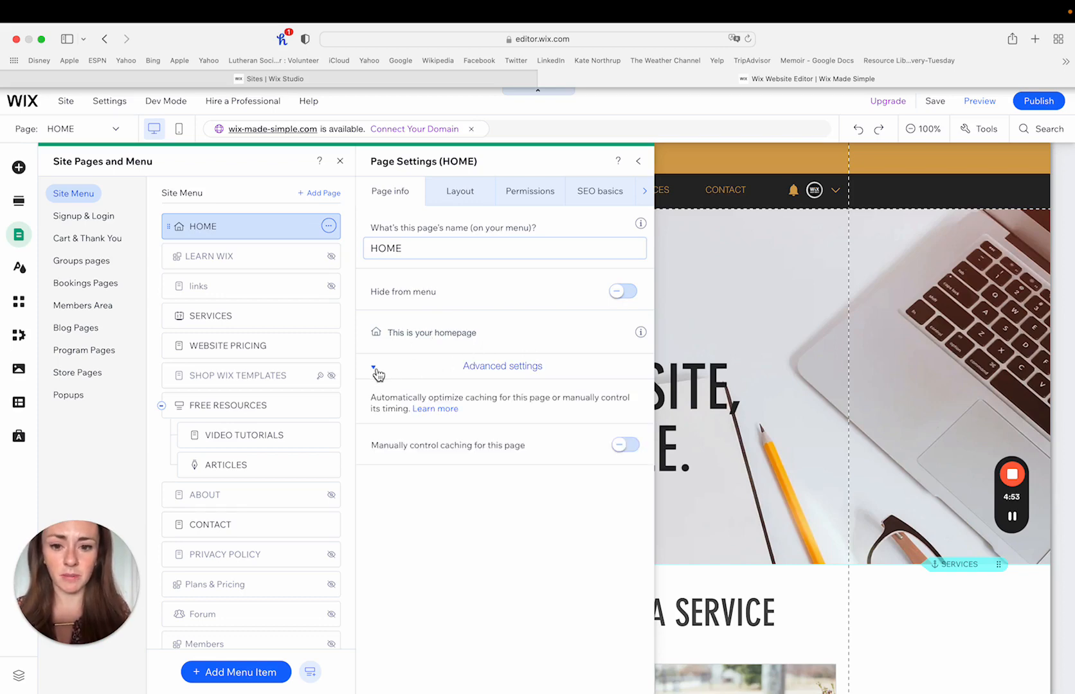
{"action": "left_click", "coordinate": [378, 372]}
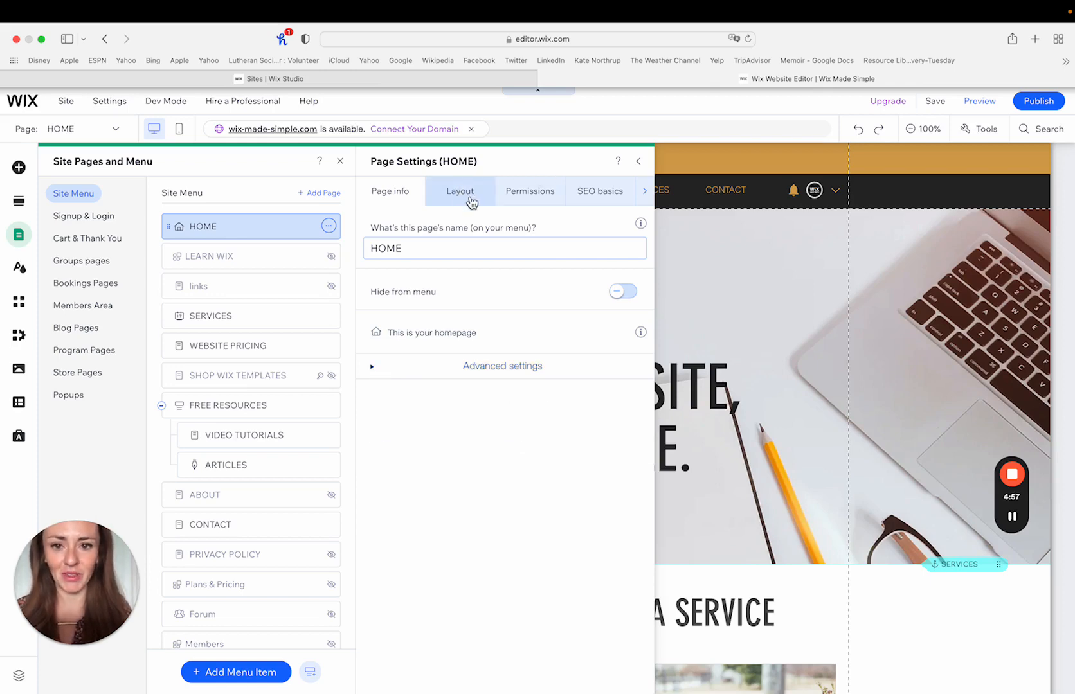
Switch HOME's layout to No header & footer, then back to Standard
{"action": "left_click", "coordinate": [459, 192]}
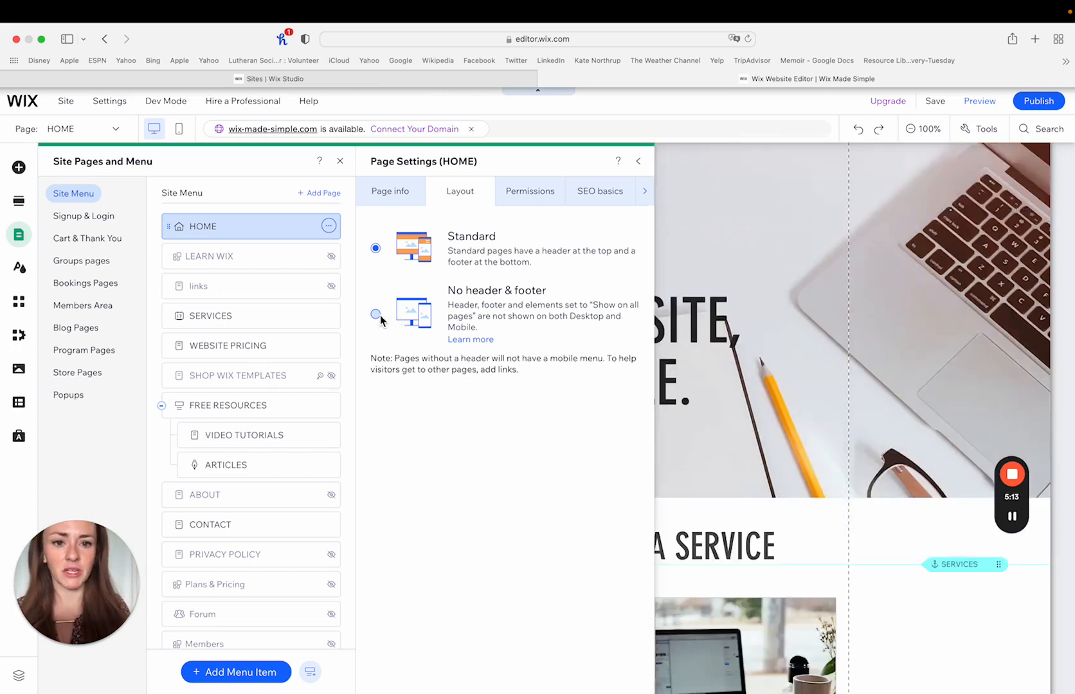
{"action": "left_click", "coordinate": [376, 314]}
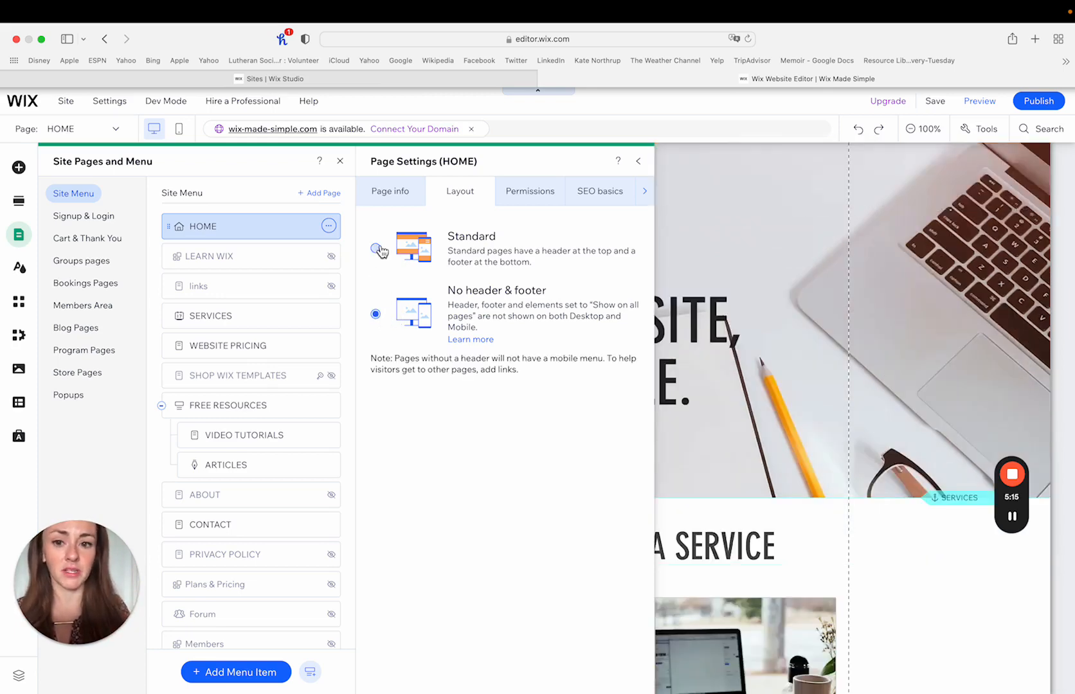
{"action": "left_click", "coordinate": [375, 248]}
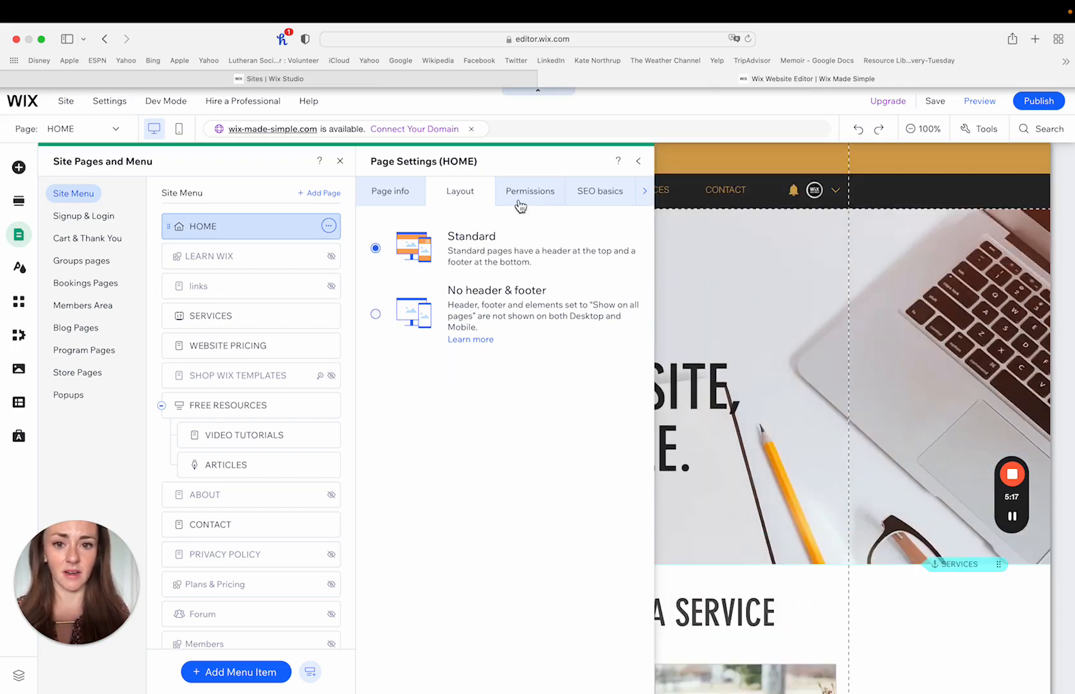
Limit HOME's viewing permissions to password holders, leaving the password field empty
{"action": "left_click", "coordinate": [530, 190]}
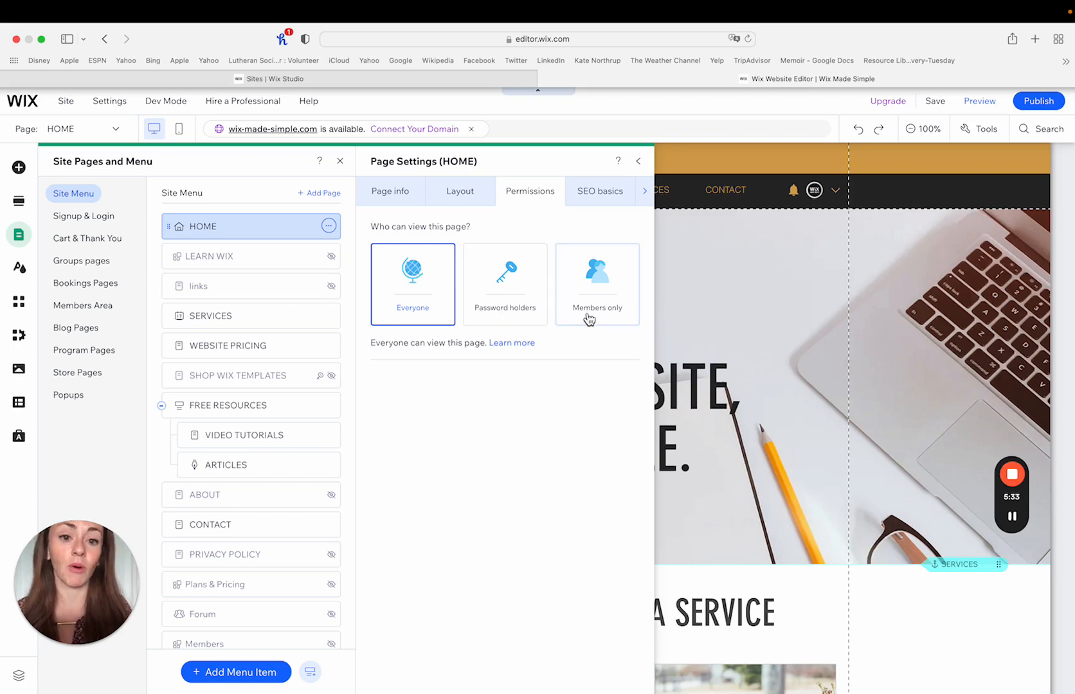
{"action": "left_click", "coordinate": [504, 284]}
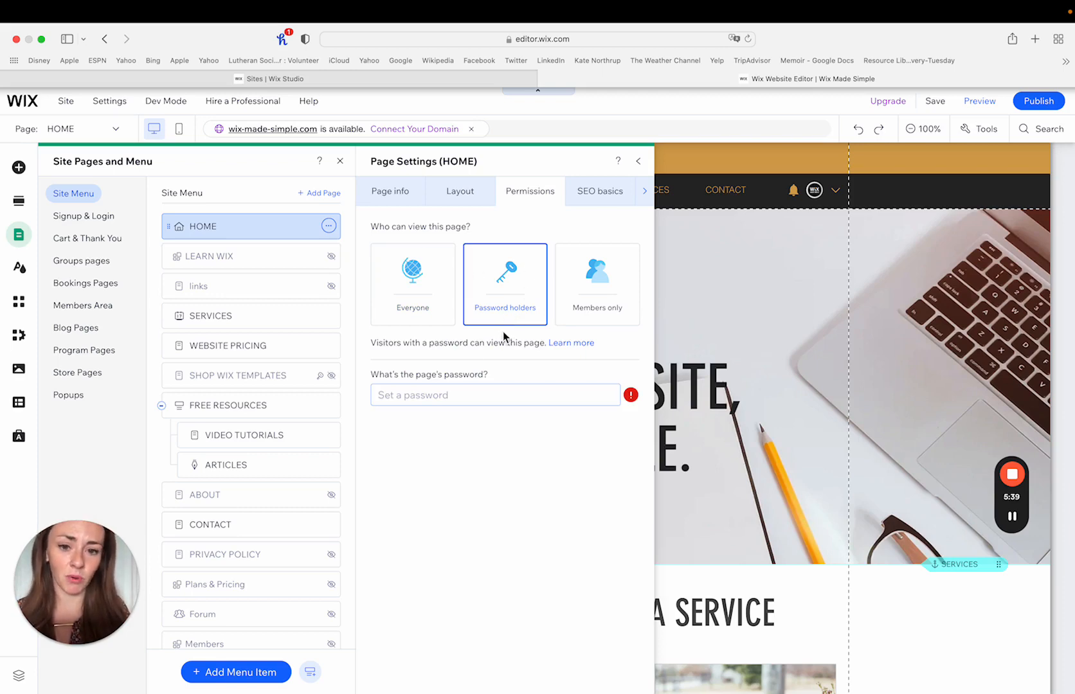
{"action": "left_click", "coordinate": [494, 395]}
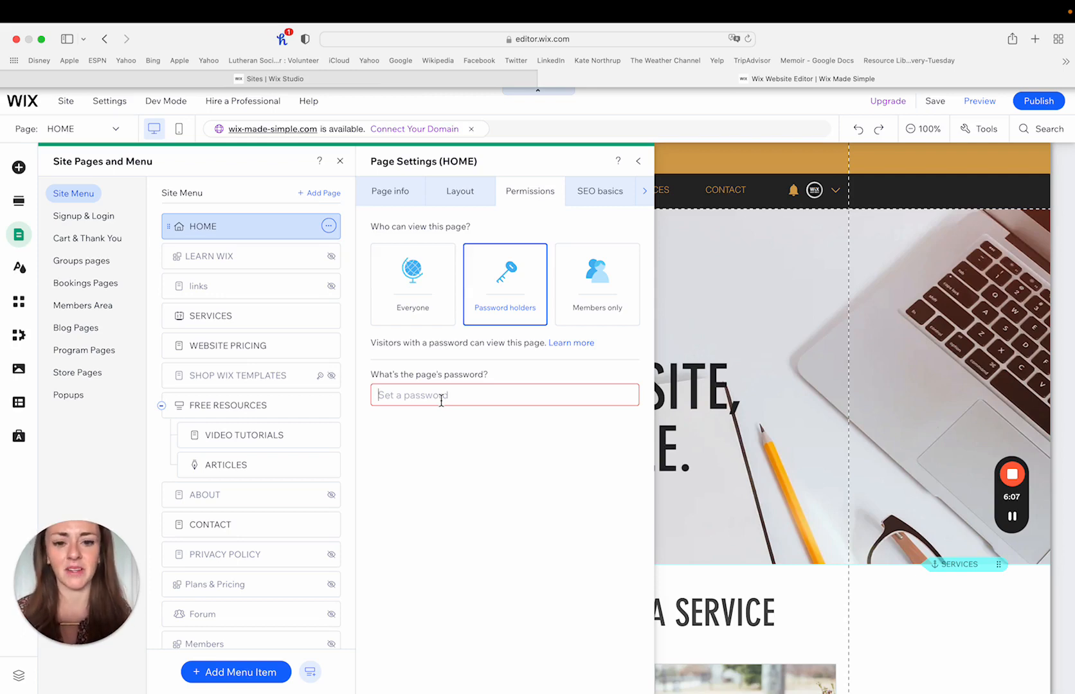
Restrict HOME to members only, trying selected members before settling on all members
{"action": "left_click", "coordinate": [597, 284]}
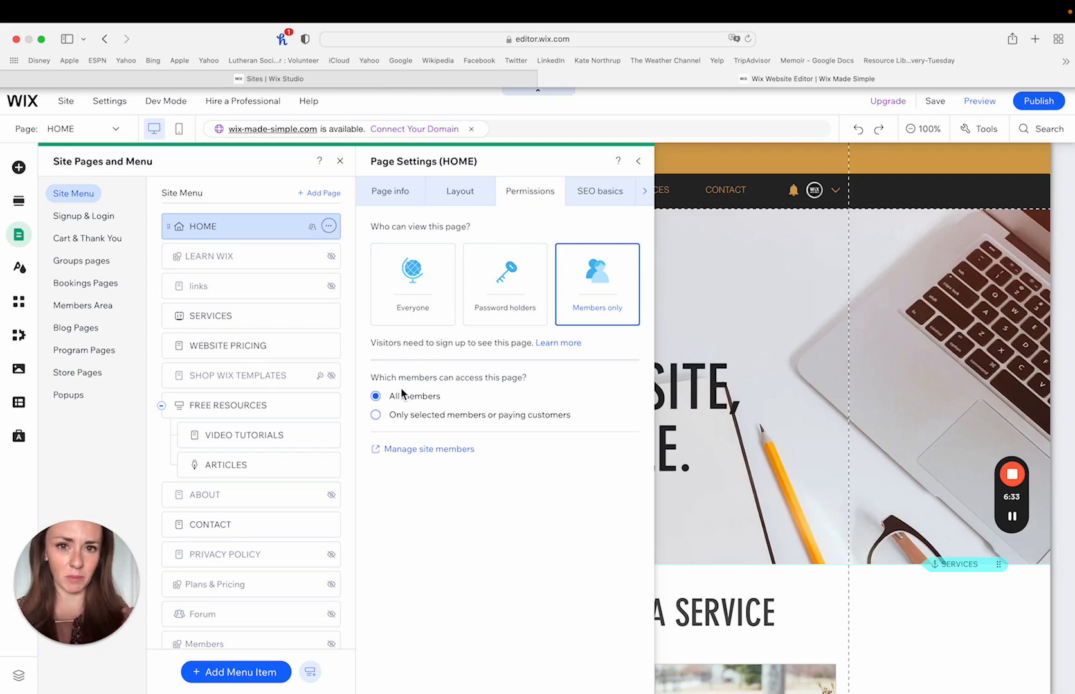
{"action": "left_click", "coordinate": [375, 416]}
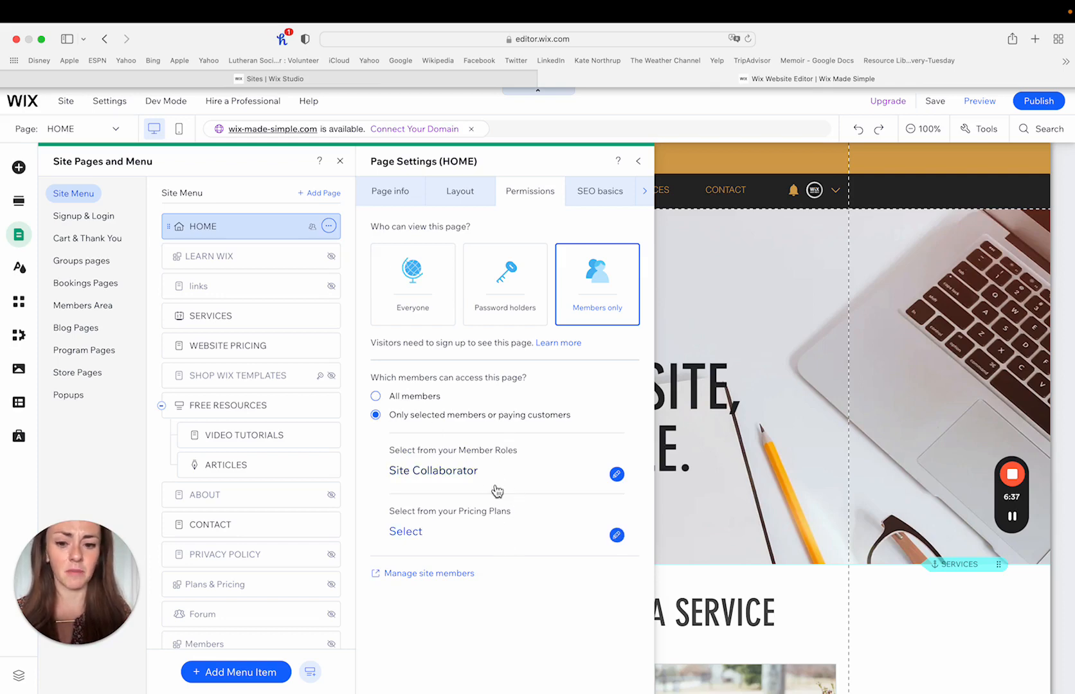
{"action": "left_click", "coordinate": [375, 396]}
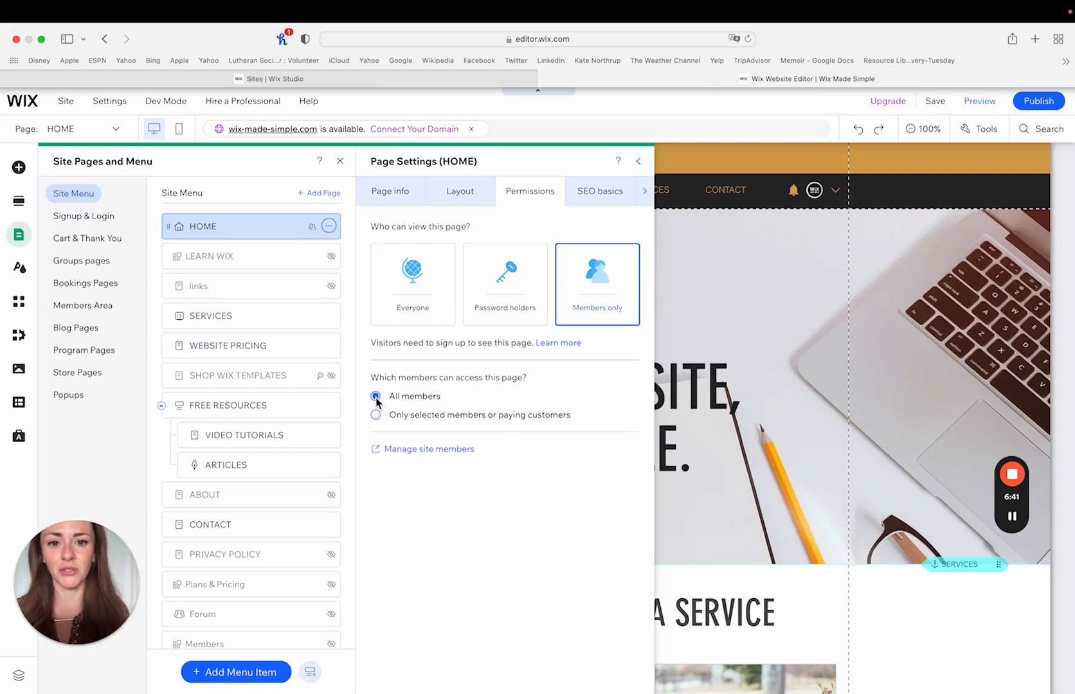
Review HOME's SEO basics, advanced SEO and social share settings
{"action": "left_click", "coordinate": [644, 191]}
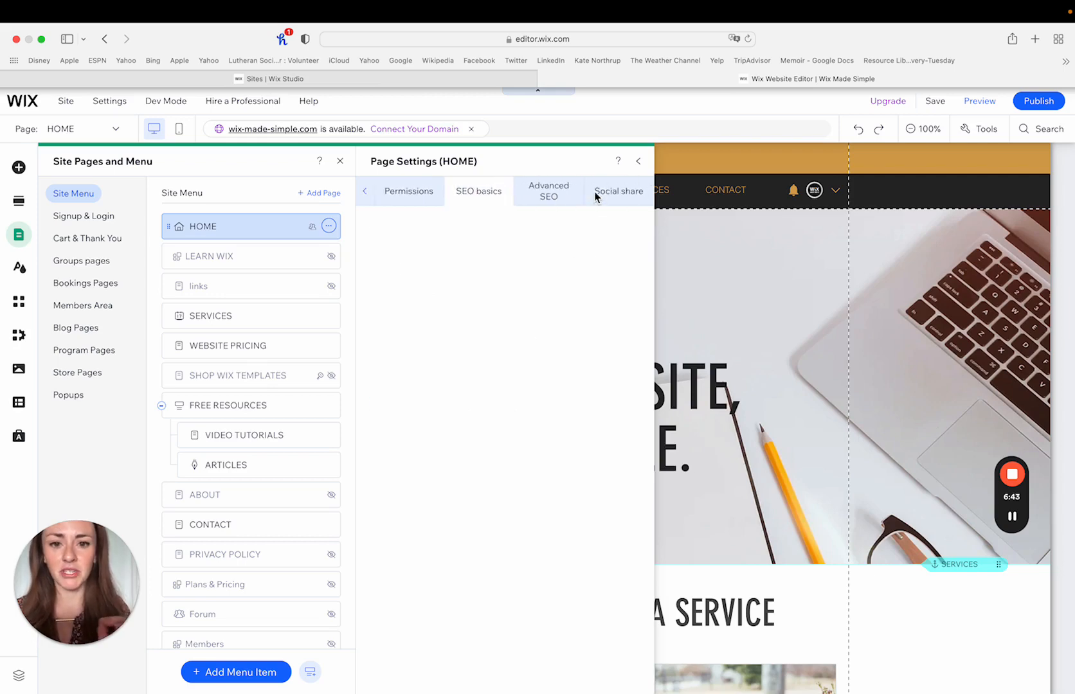
{"action": "left_click", "coordinate": [479, 192]}
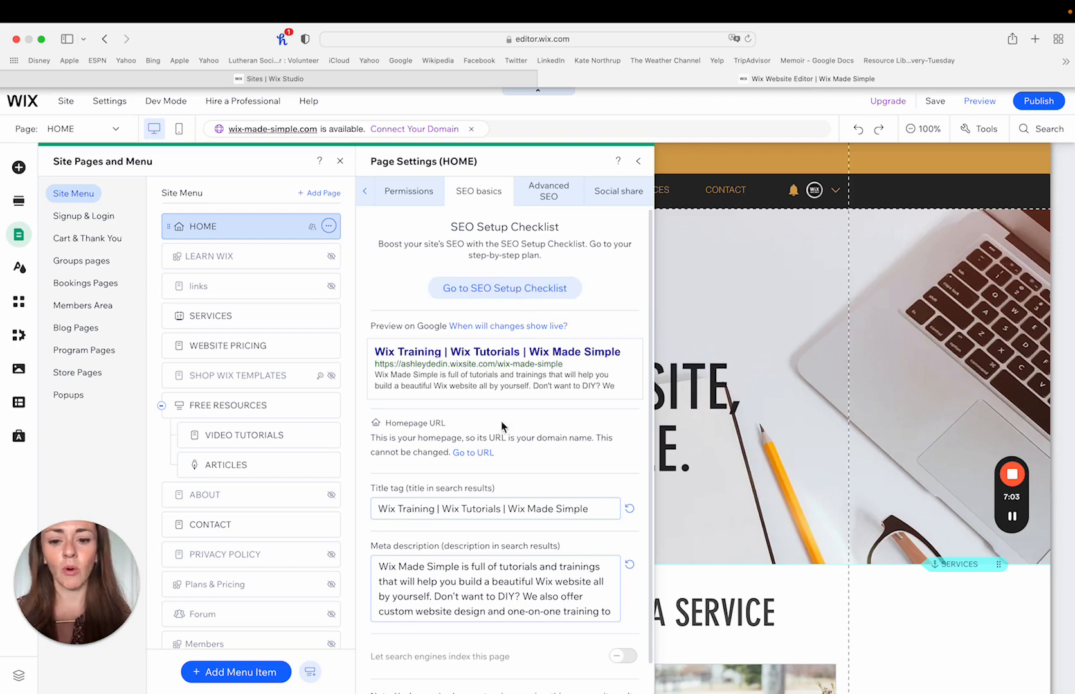
{"action": "scroll", "scroll_direction": "down", "scroll_amount": 3}
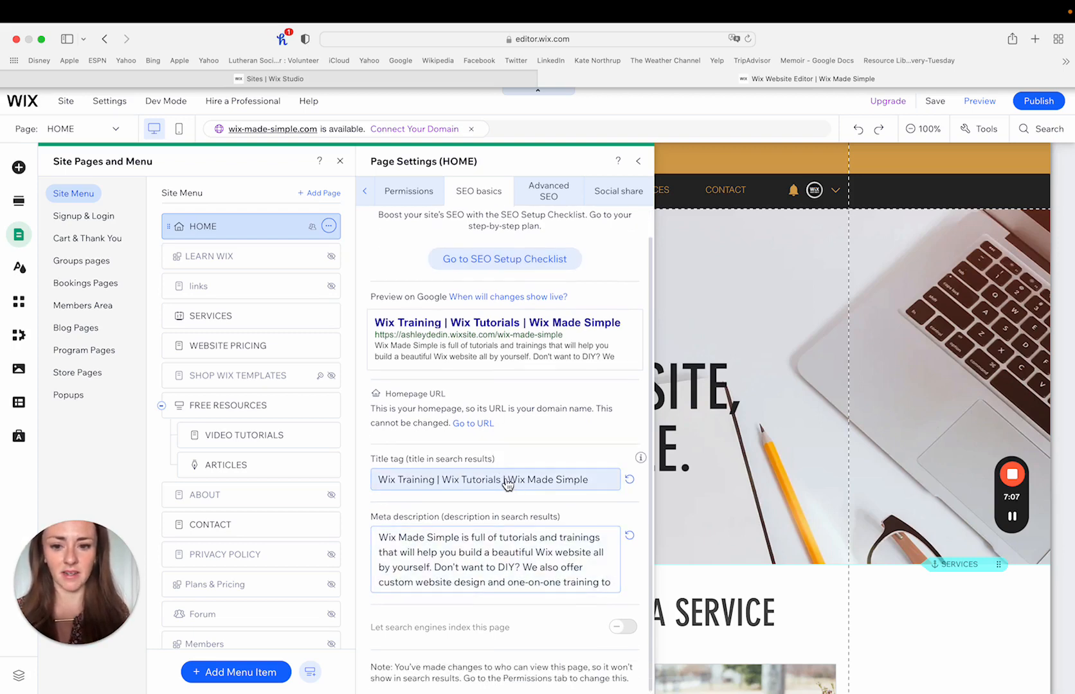
{"action": "scroll", "scroll_direction": "down", "scroll_amount": 3}
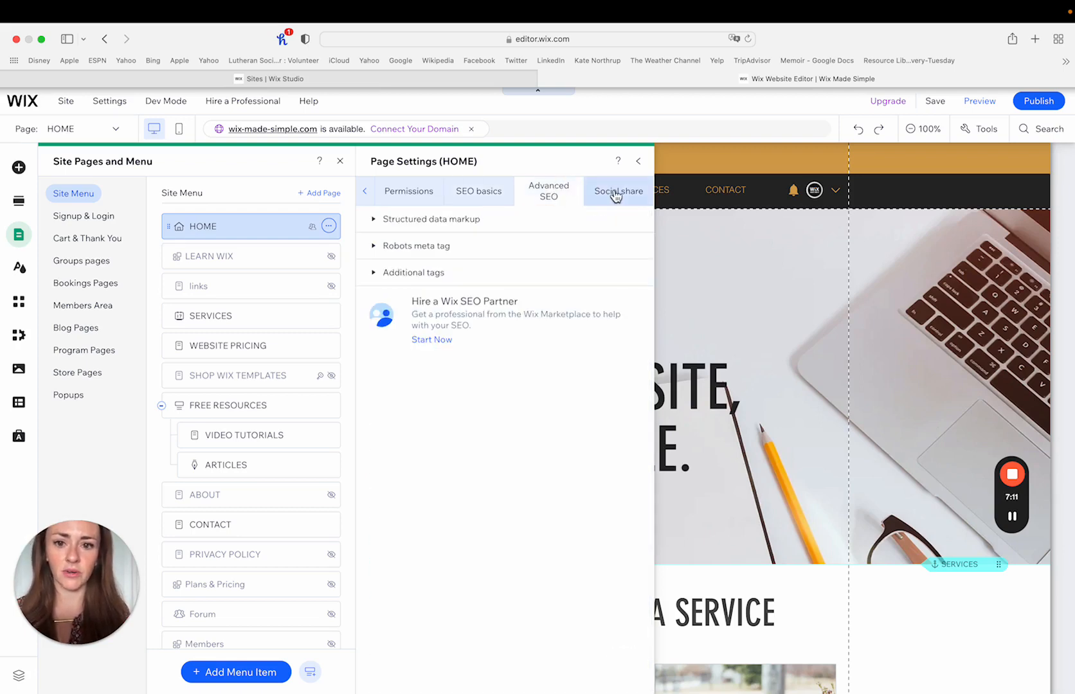
{"action": "left_click", "coordinate": [617, 191]}
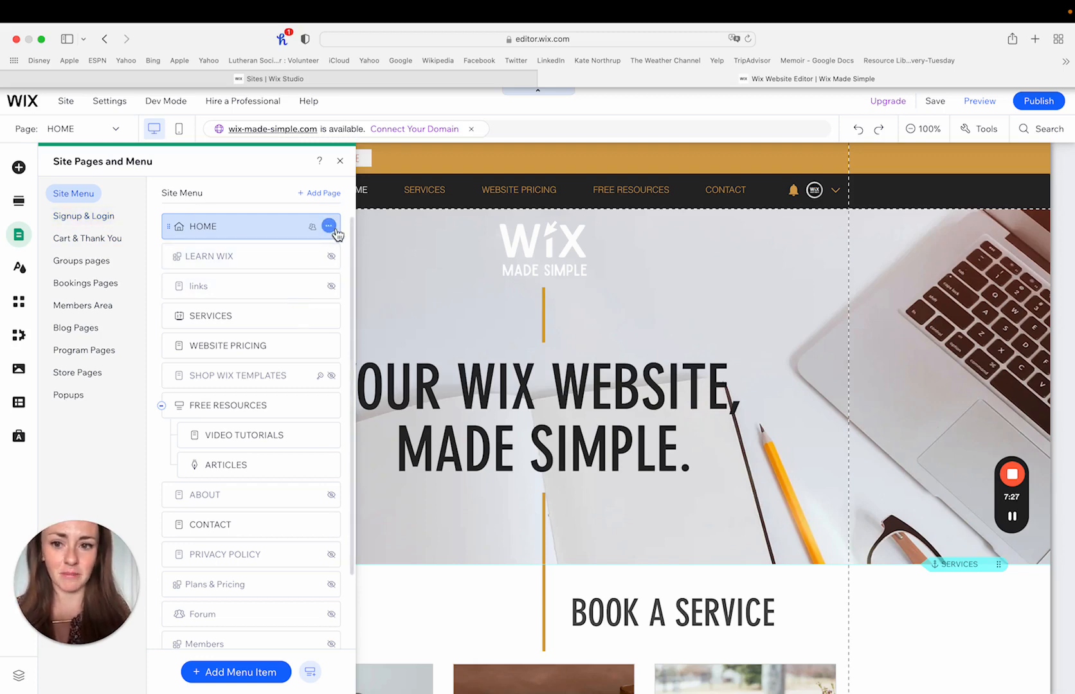
Reopen HOME's page settings at its Permissions options
{"action": "left_click", "coordinate": [329, 225]}
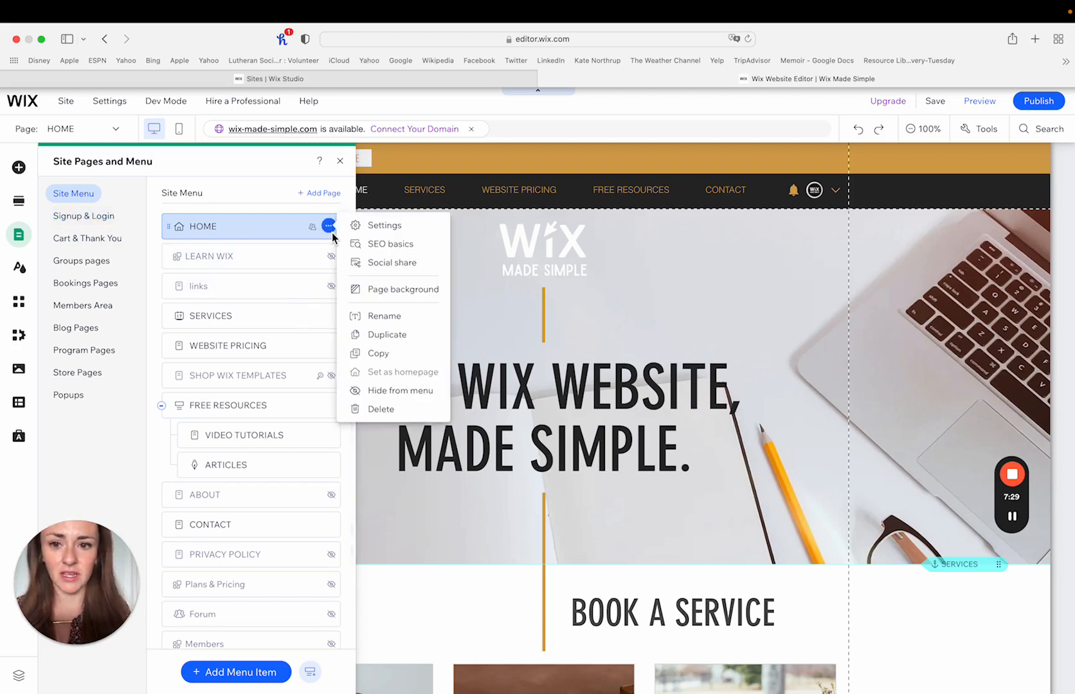
{"action": "left_click", "coordinate": [328, 226]}
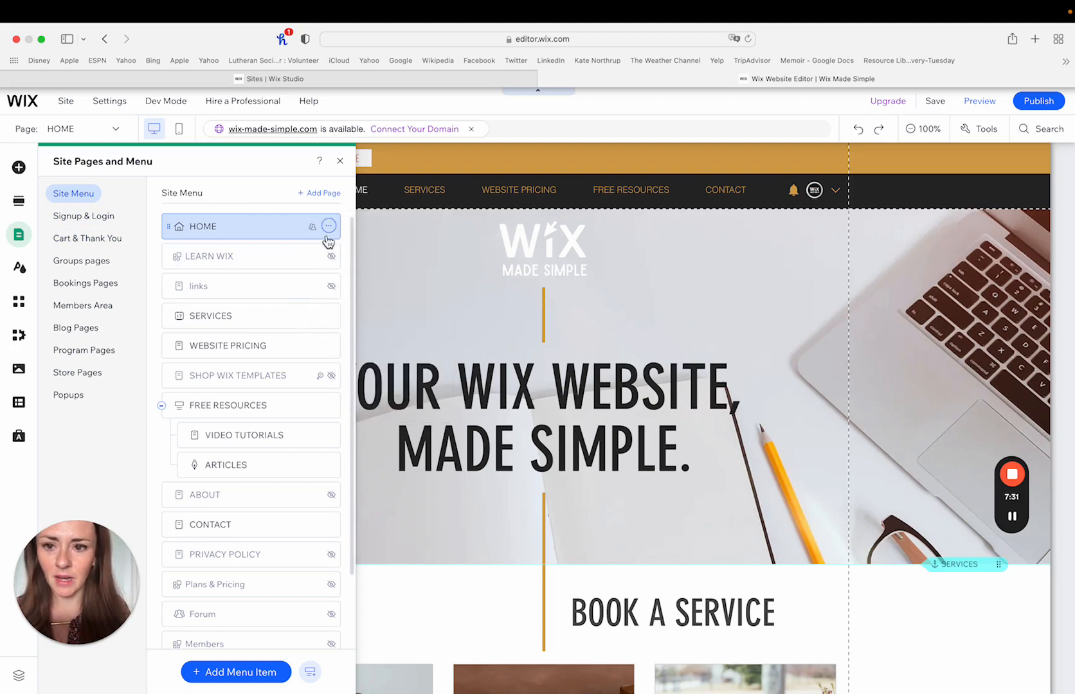
{"action": "left_click", "coordinate": [328, 226]}
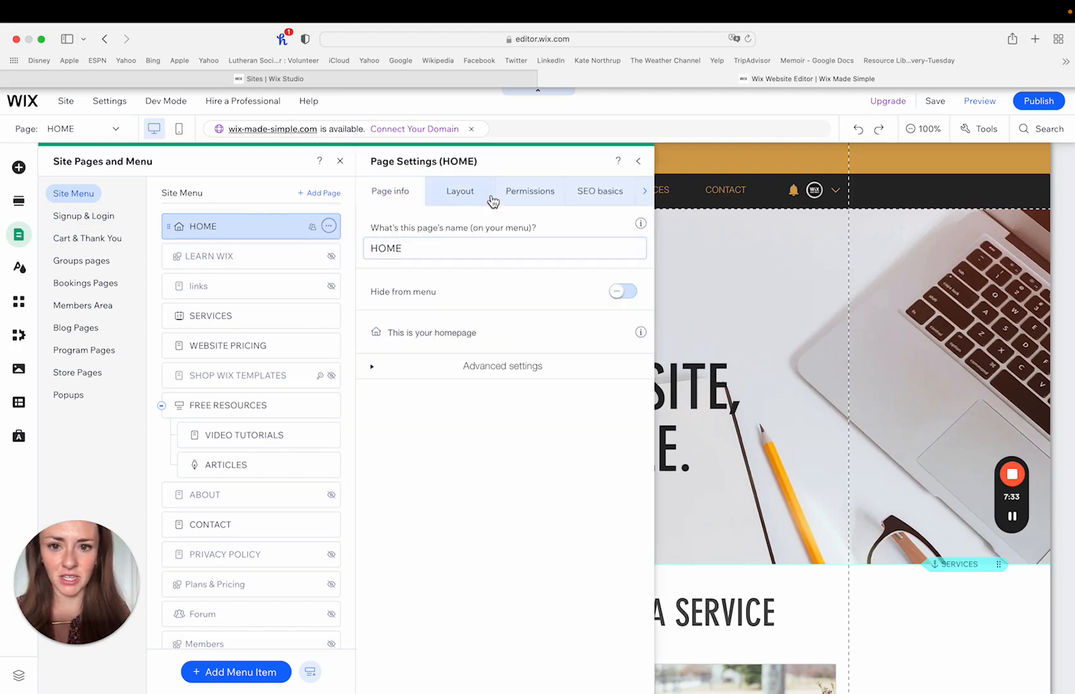
{"action": "left_click", "coordinate": [530, 190]}
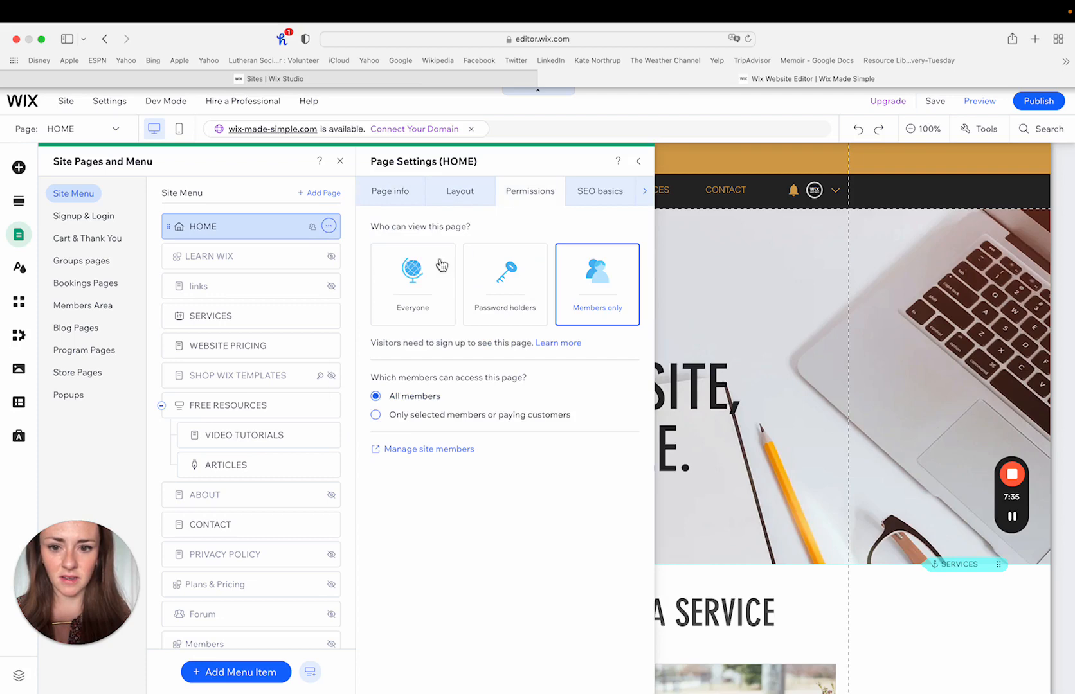
Cycle HOME's permissions through Everyone, Members only and Password holders, then close settings
{"action": "left_click", "coordinate": [411, 284]}
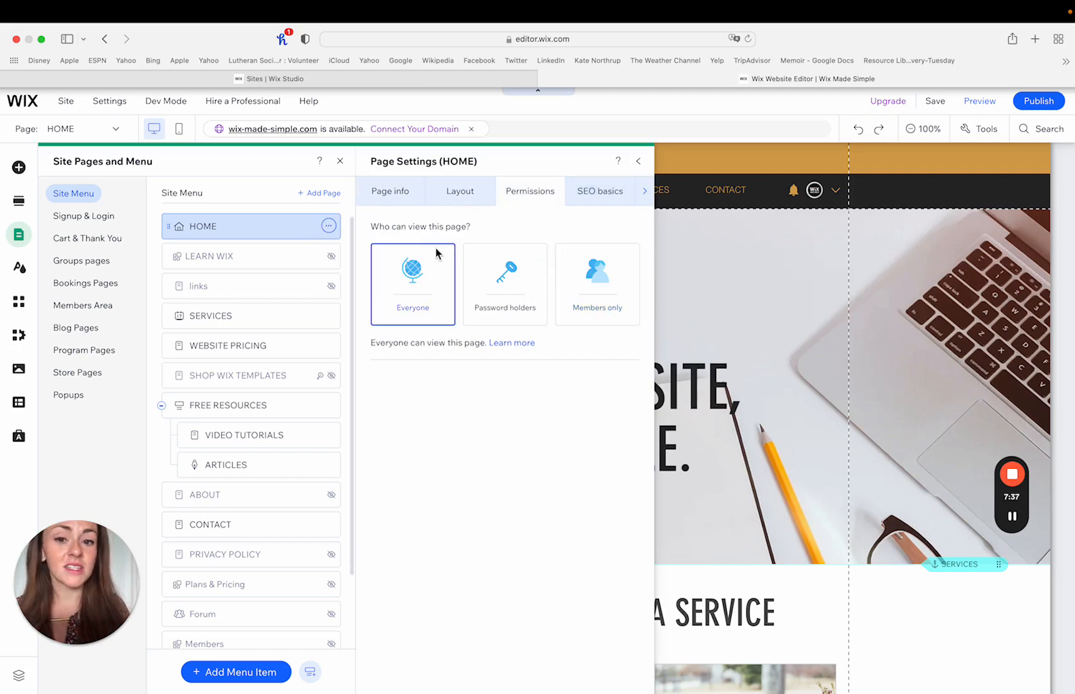
{"action": "left_click", "coordinate": [597, 284]}
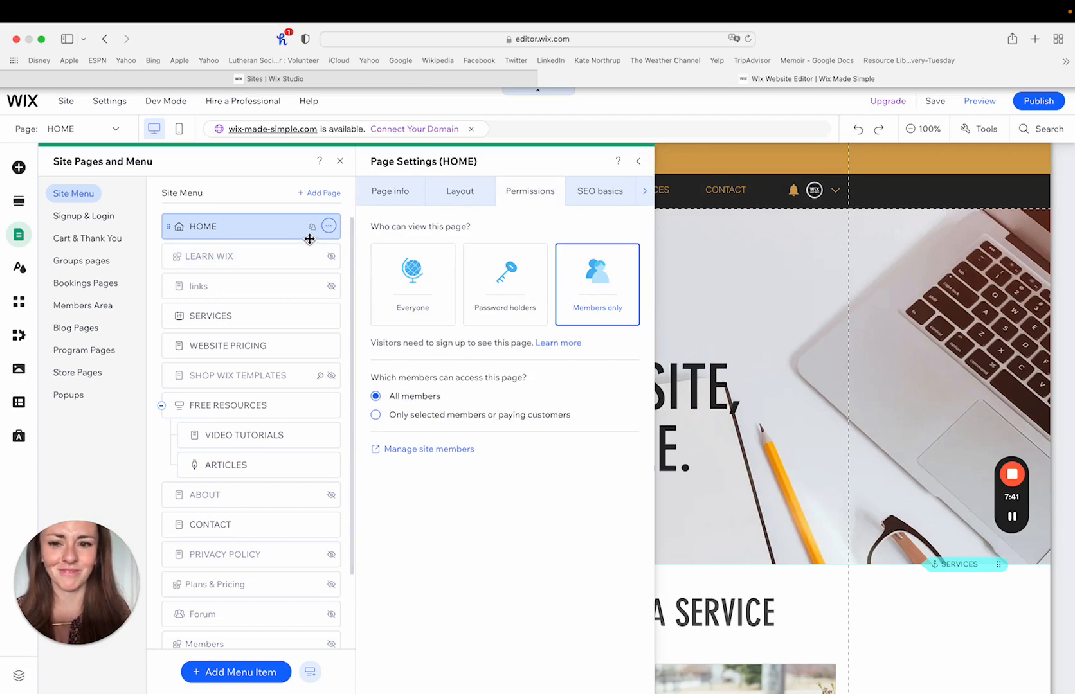
{"action": "mouse_move", "coordinate": [536, 279]}
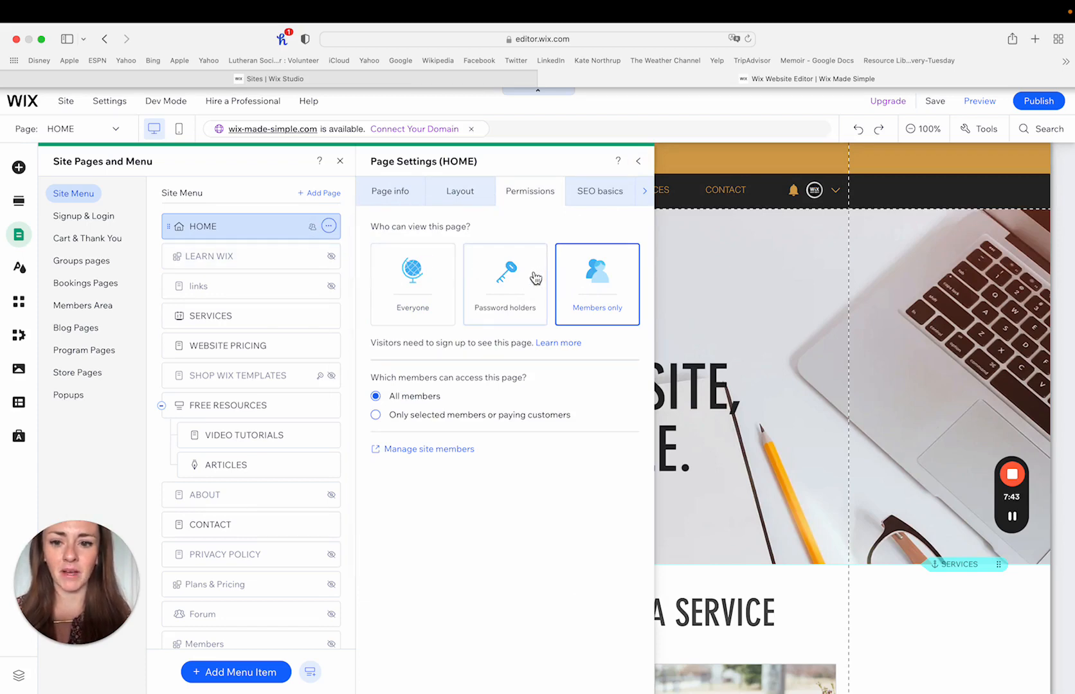
{"action": "left_click", "coordinate": [504, 284]}
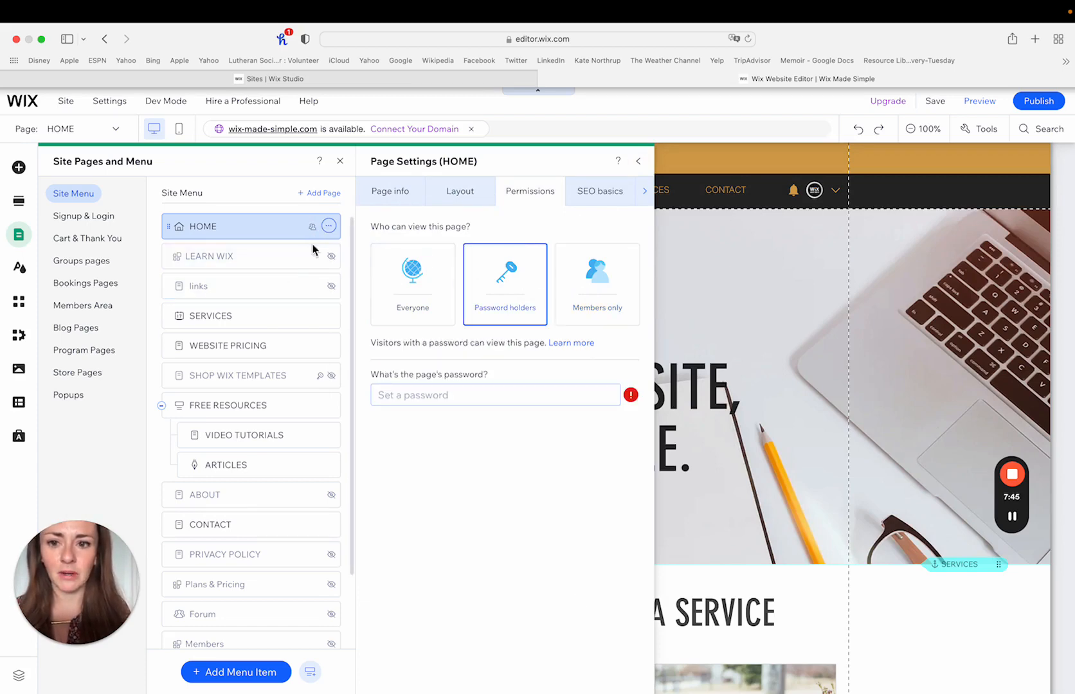
{"action": "left_click", "coordinate": [411, 284]}
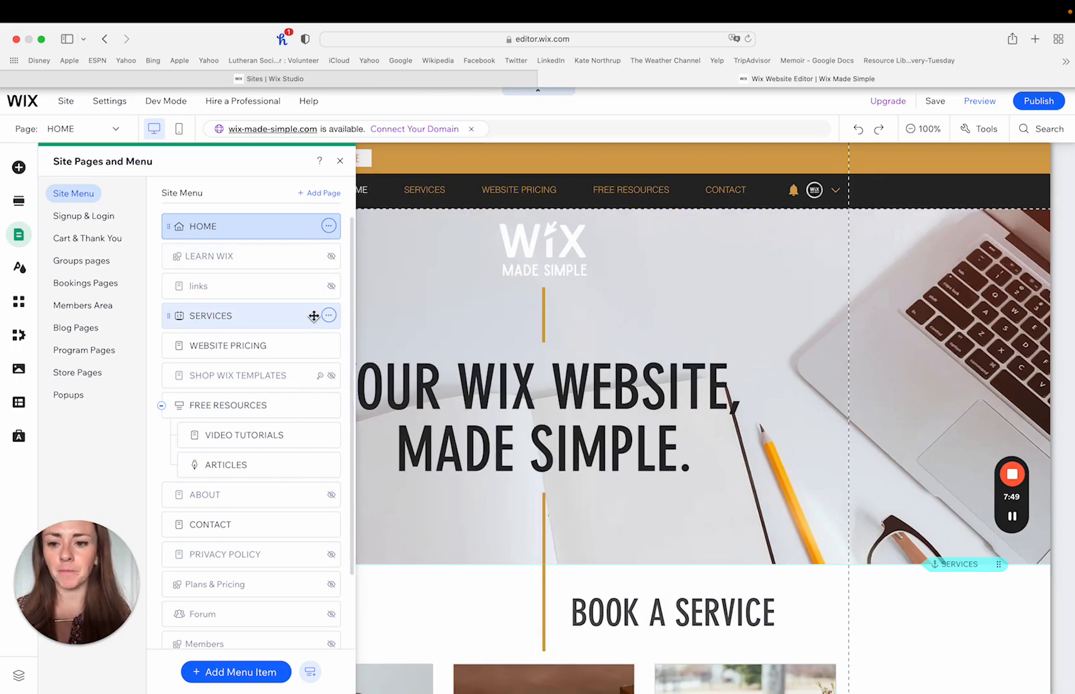
{"action": "left_click", "coordinate": [328, 316]}
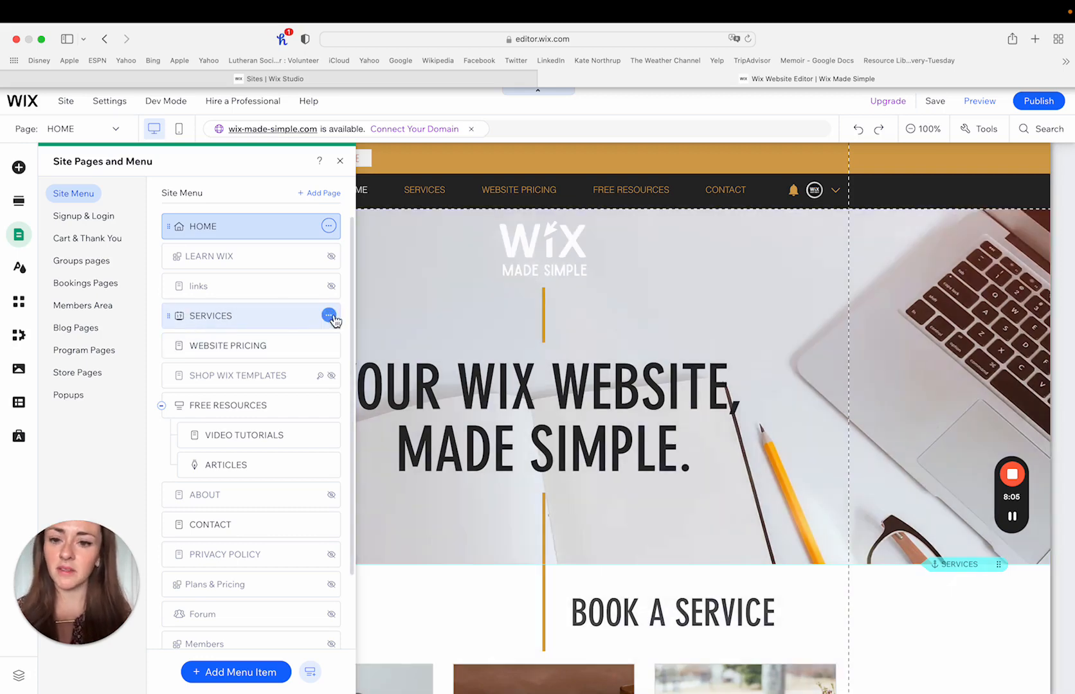
{"action": "left_click", "coordinate": [328, 316]}
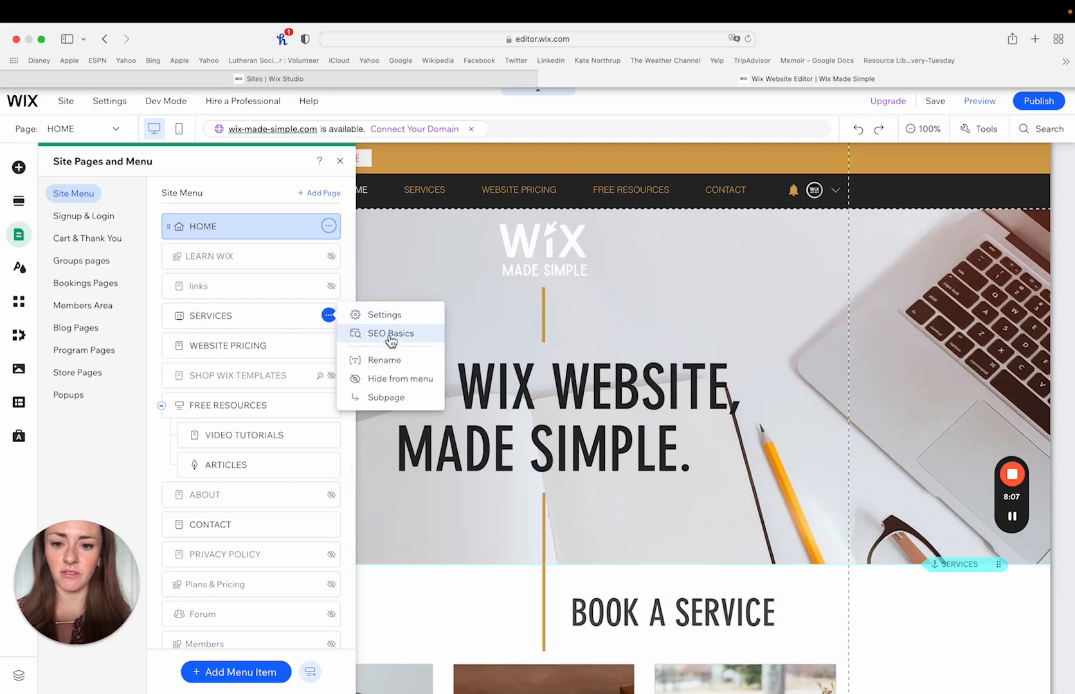
{"action": "left_click", "coordinate": [384, 315]}
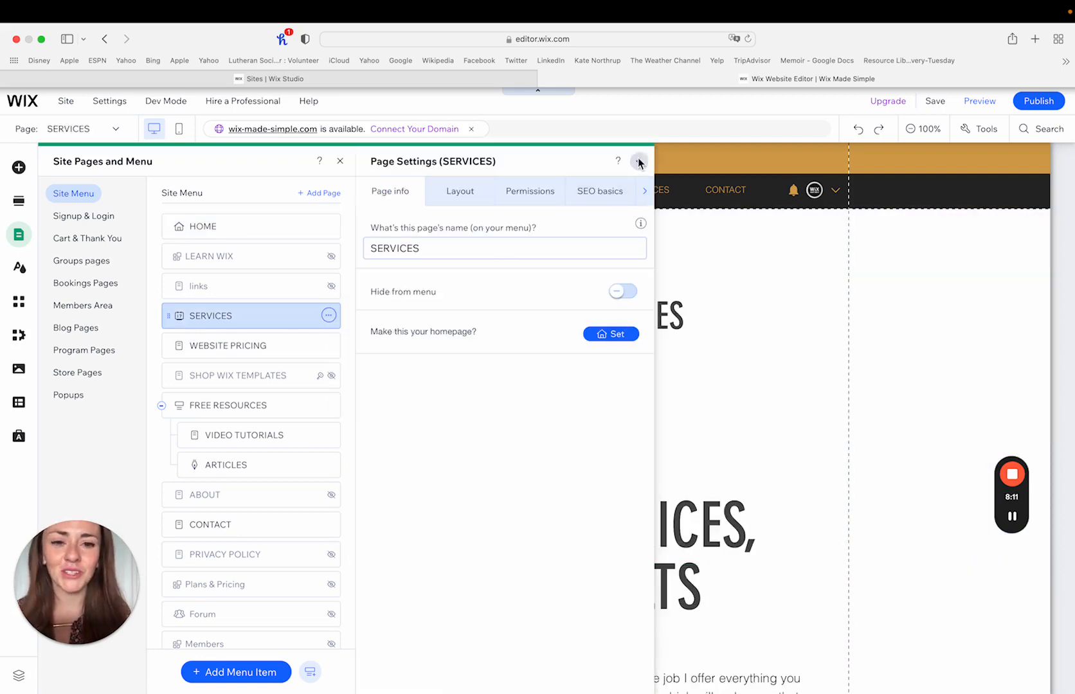
{"action": "left_click", "coordinate": [638, 160]}
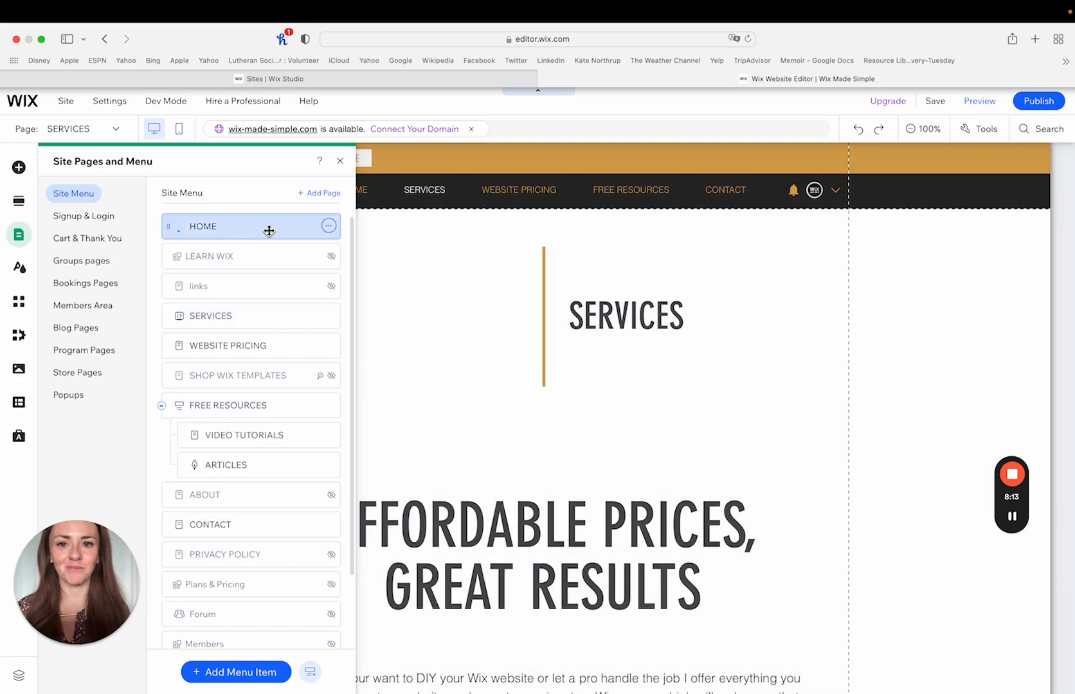
{"action": "left_click", "coordinate": [202, 226]}
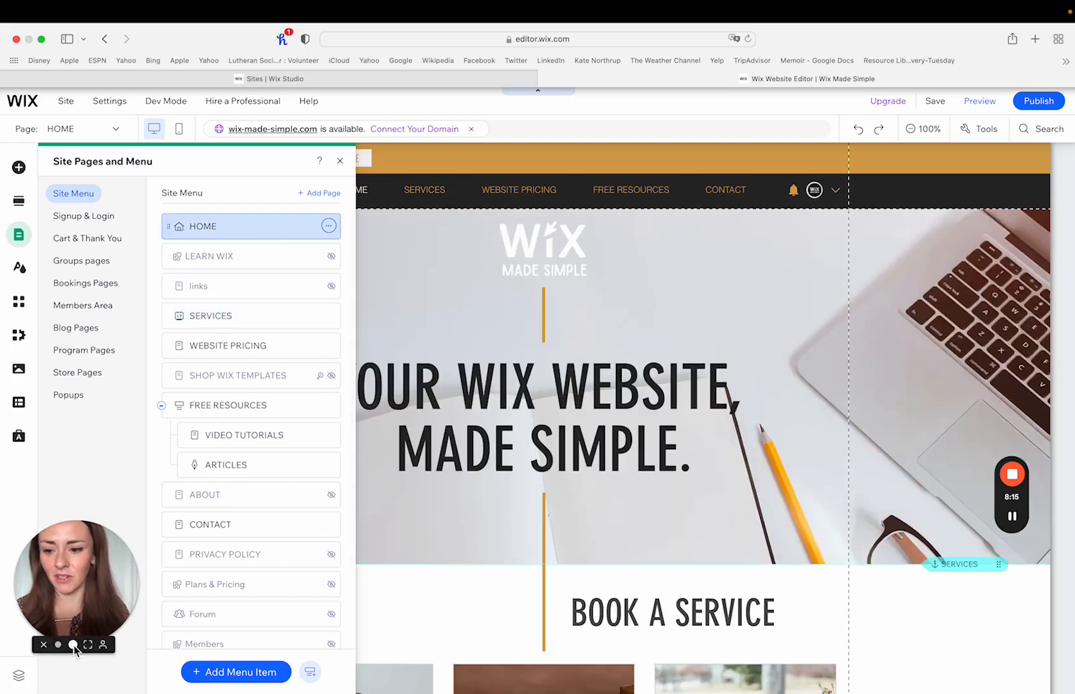